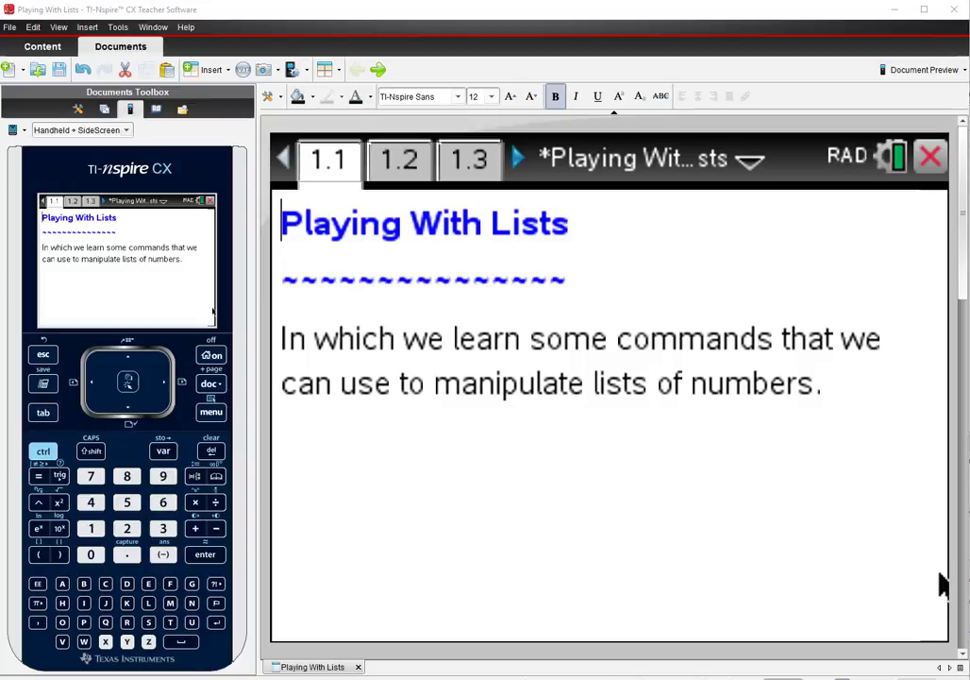
mouse_move(537, 385)
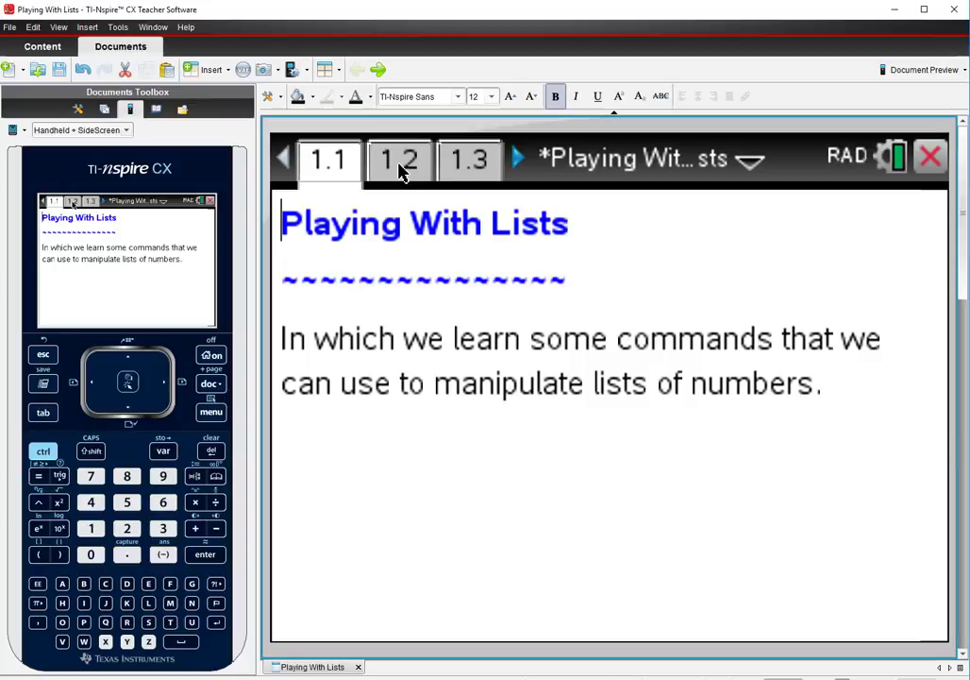
Step: Switch to page 1.2 and enter the list {2,4,1,3,5} on the Calculator line
left_click(399, 158)
type("{2,4,")
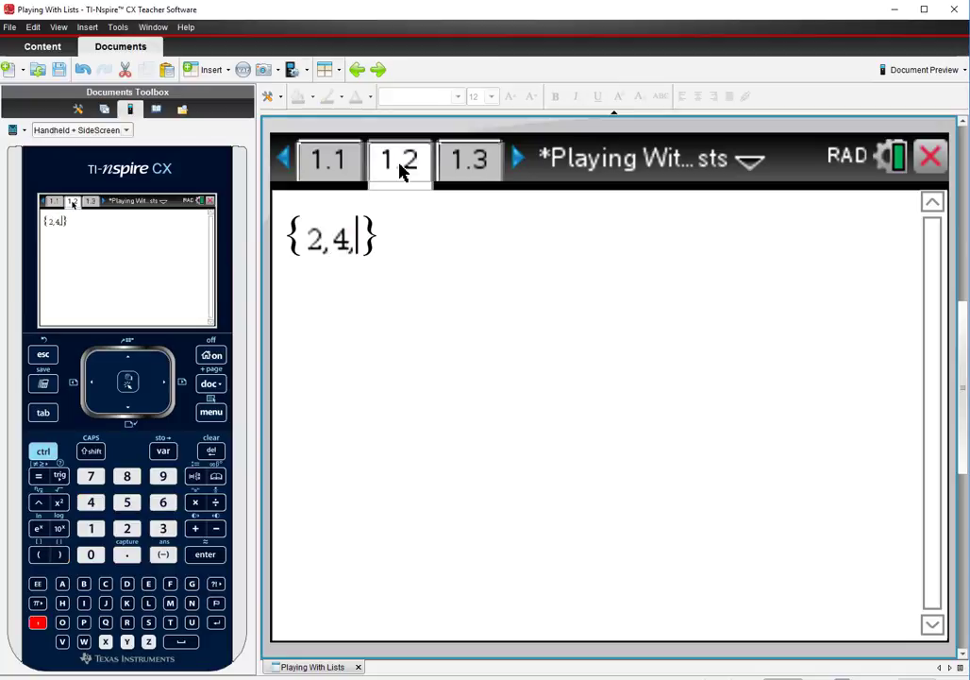
type("1,3,5")
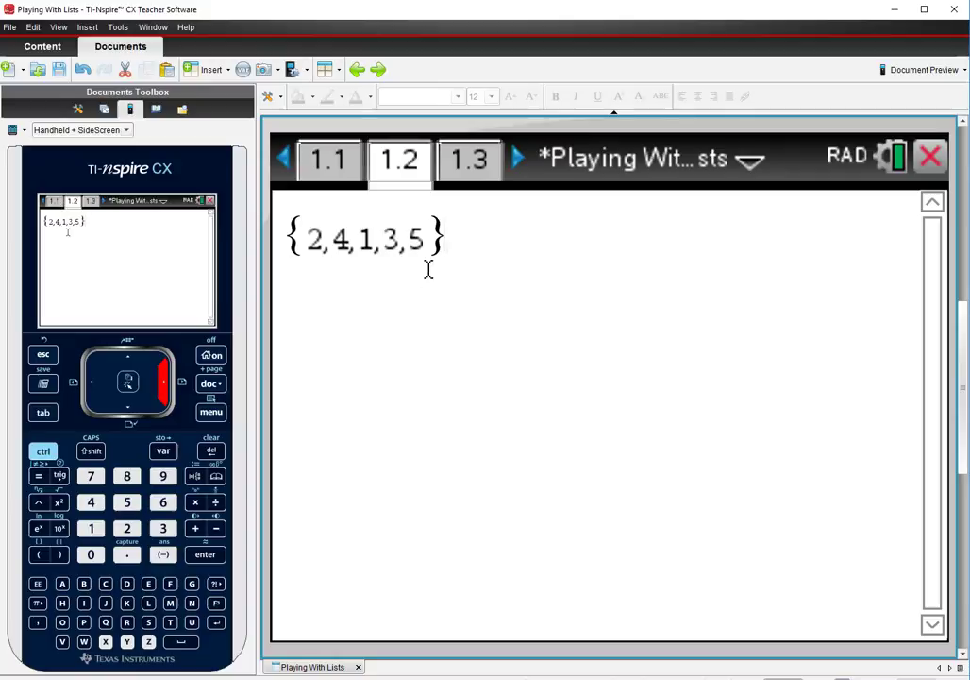
mouse_move(595, 290)
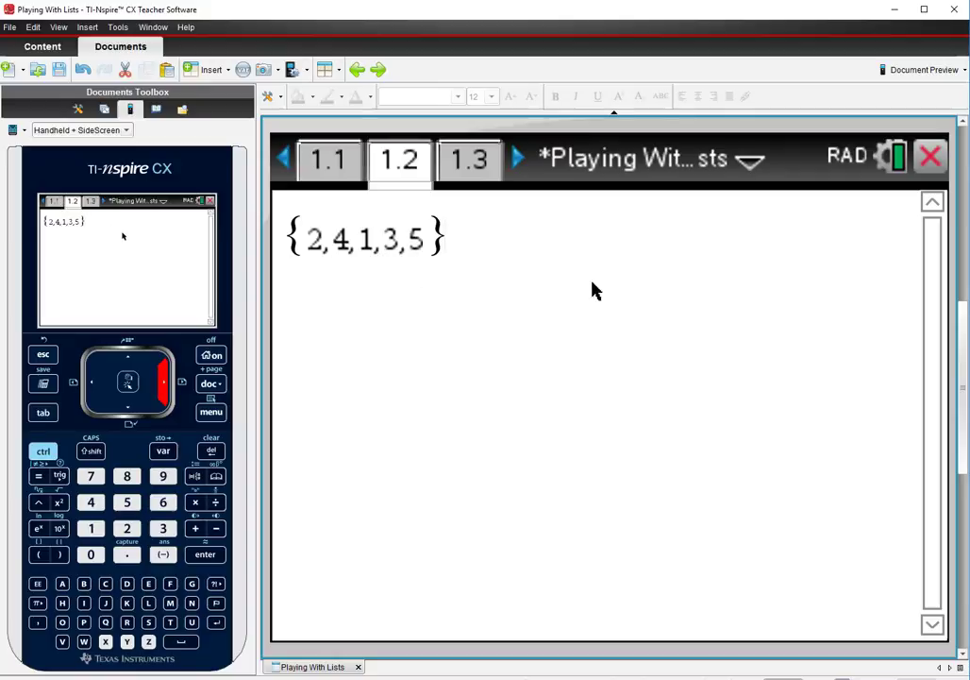
mouse_move(332, 219)
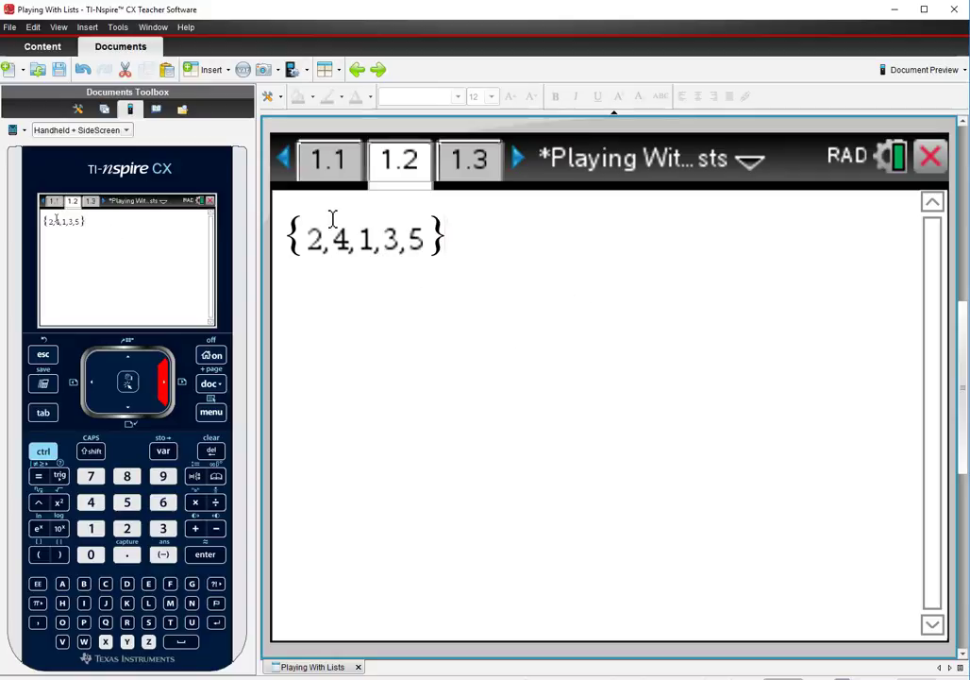
mouse_move(480, 266)
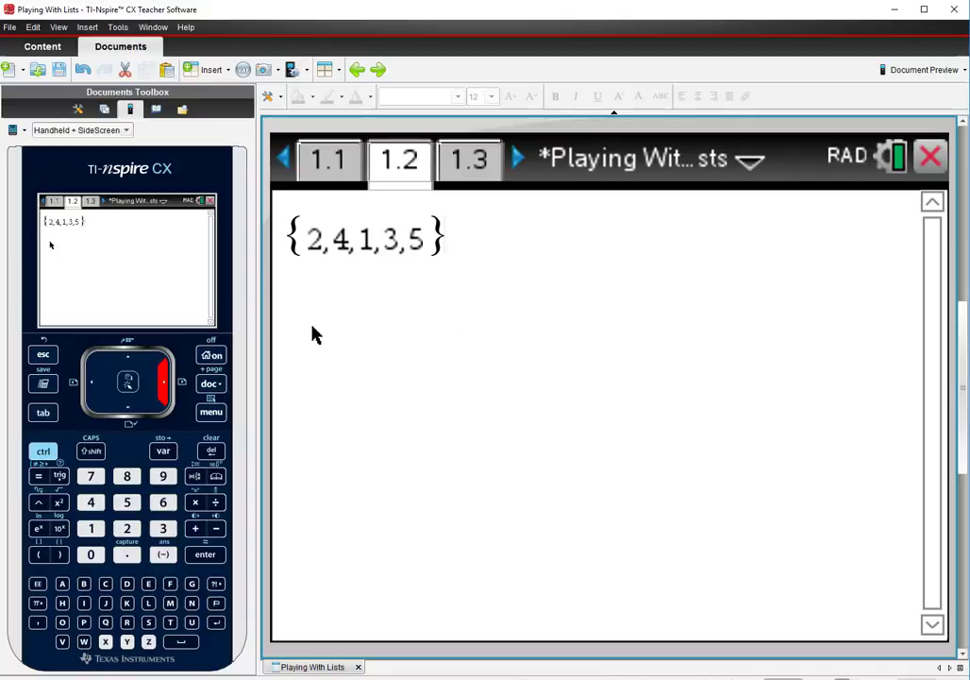
mouse_move(395, 406)
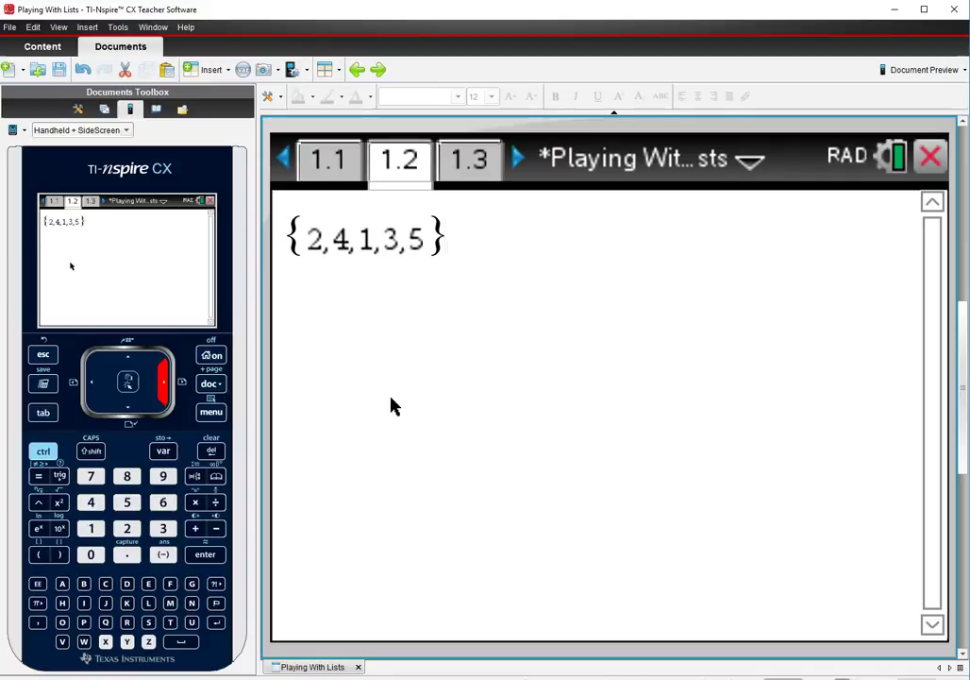
mouse_move(342, 442)
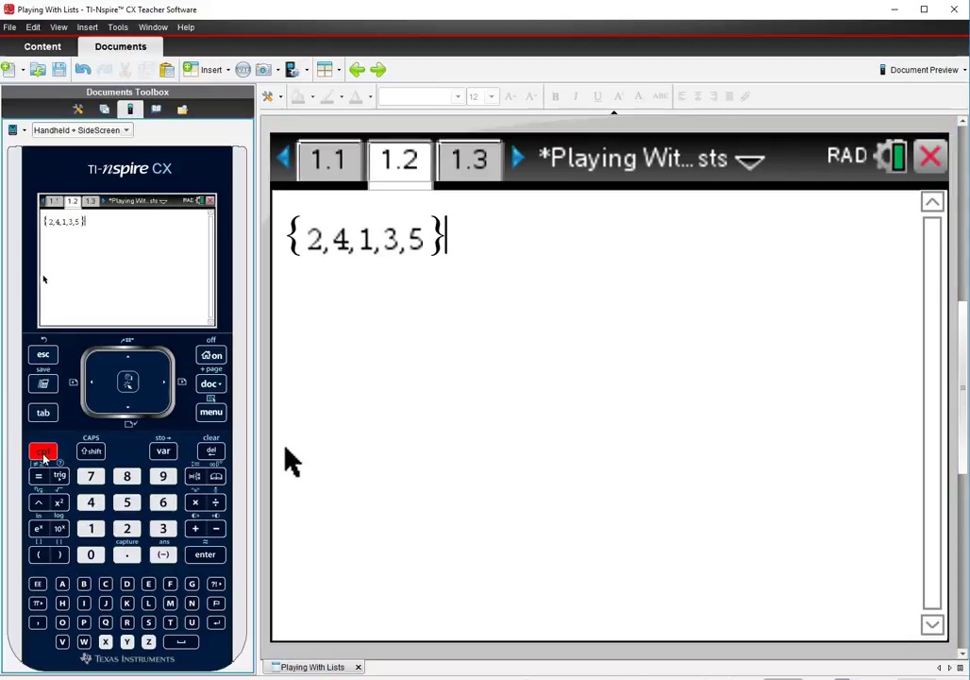
mouse_move(162, 451)
type("→a")
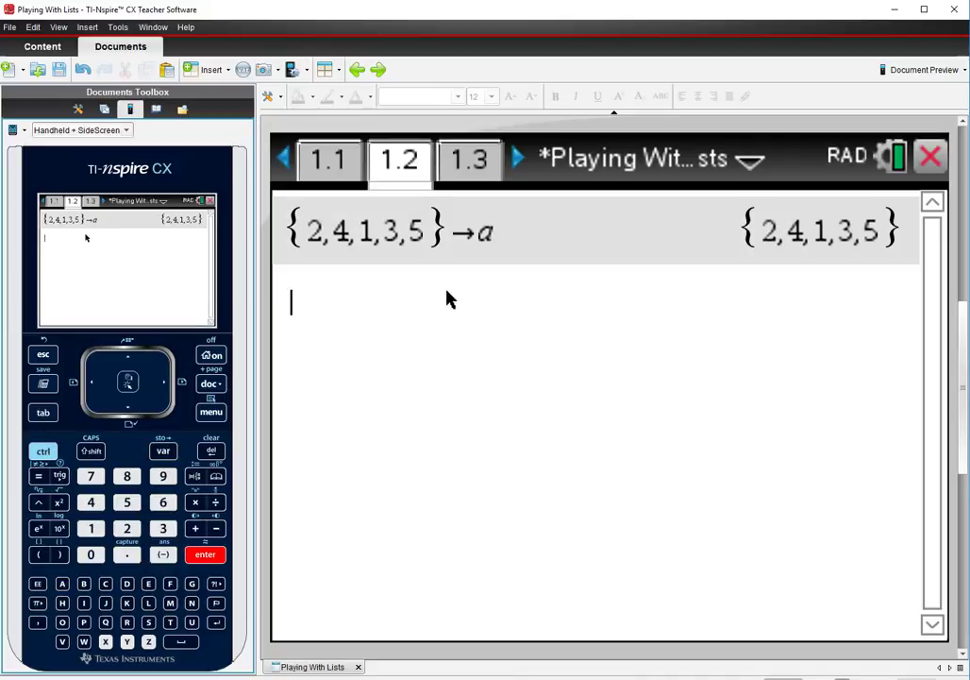
mouse_move(346, 285)
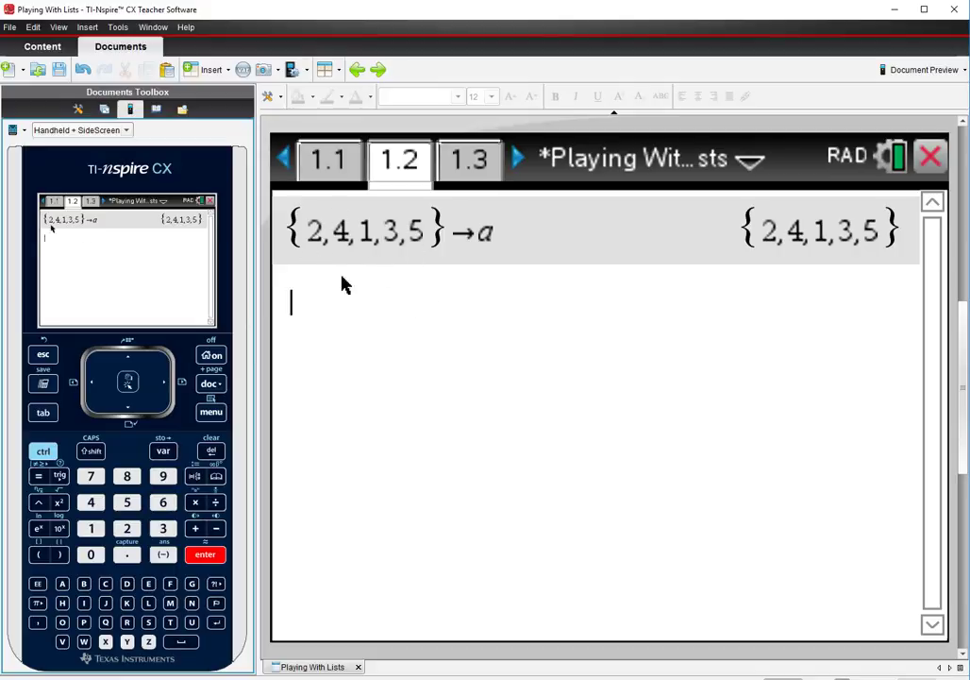
mouse_move(389, 305)
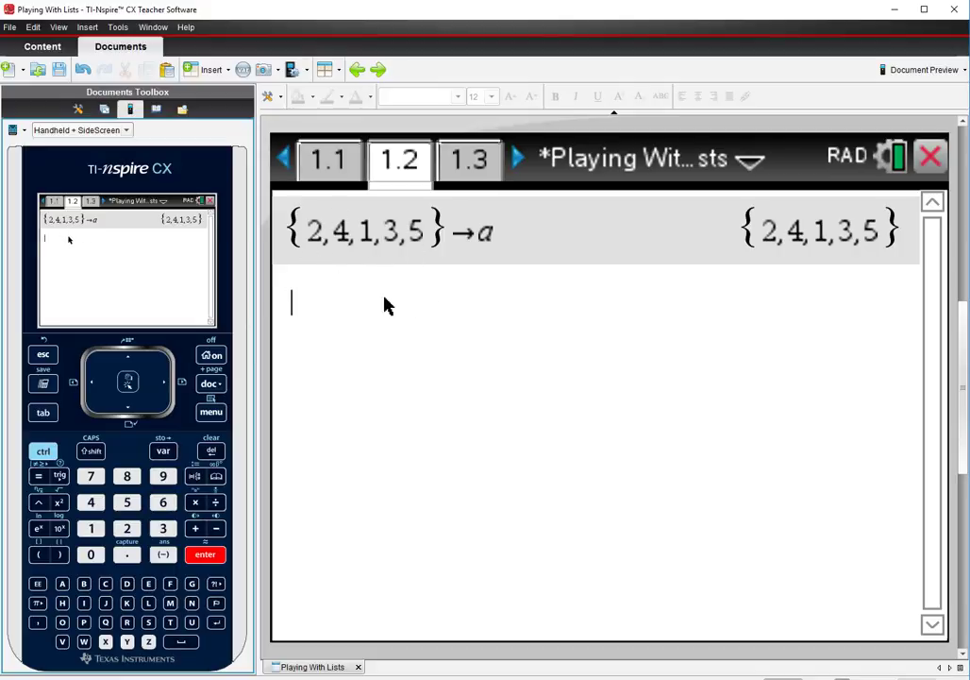
mouse_move(429, 308)
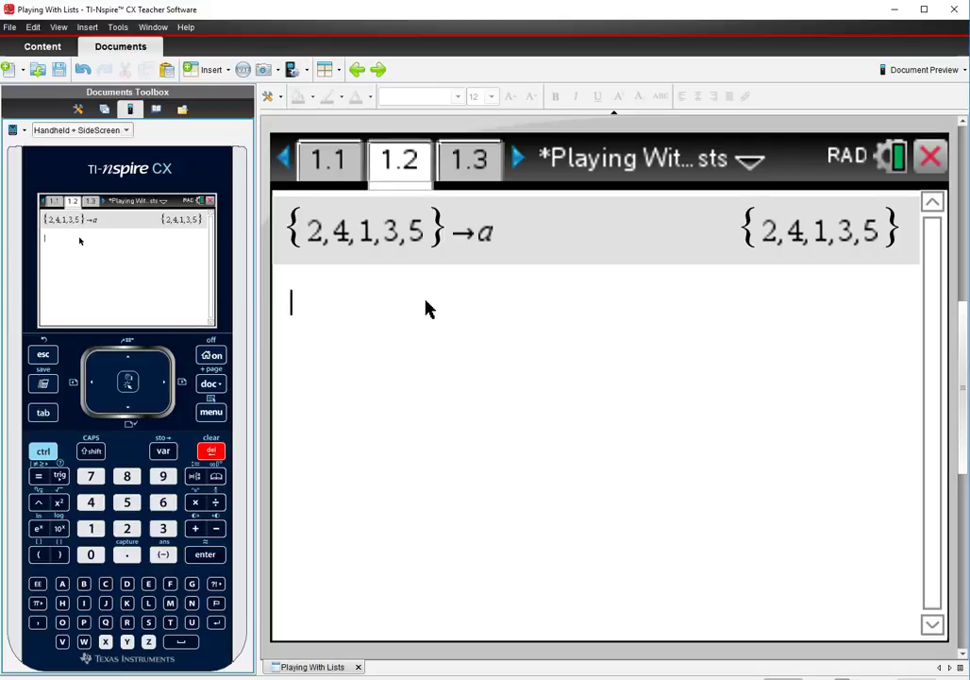
Step: Evaluate 2a, a and 4a+3 on the Calculator page
type("2· a")
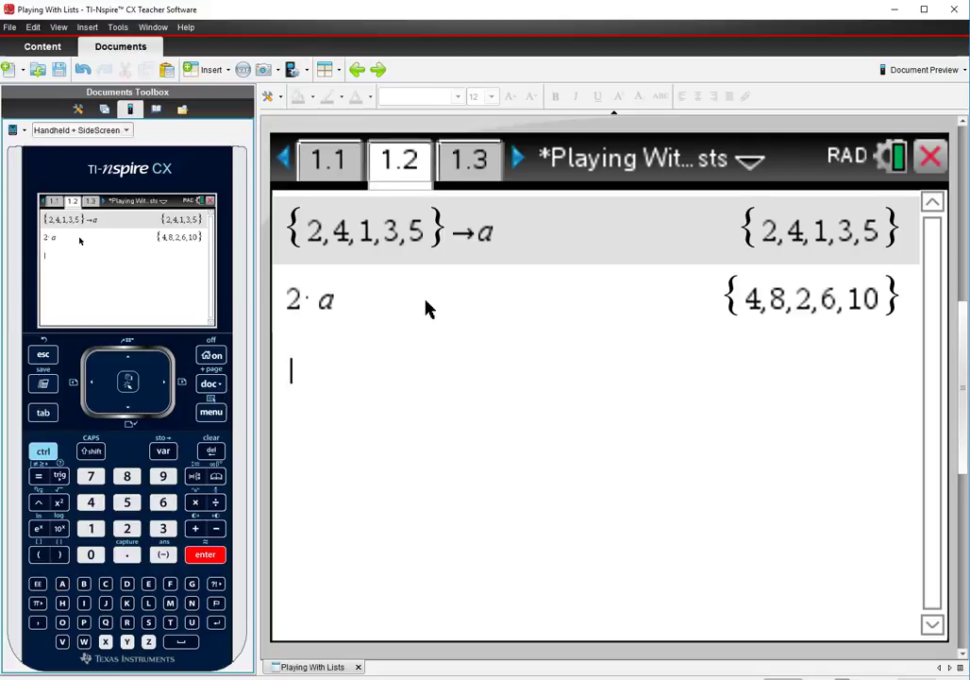
mouse_move(832, 265)
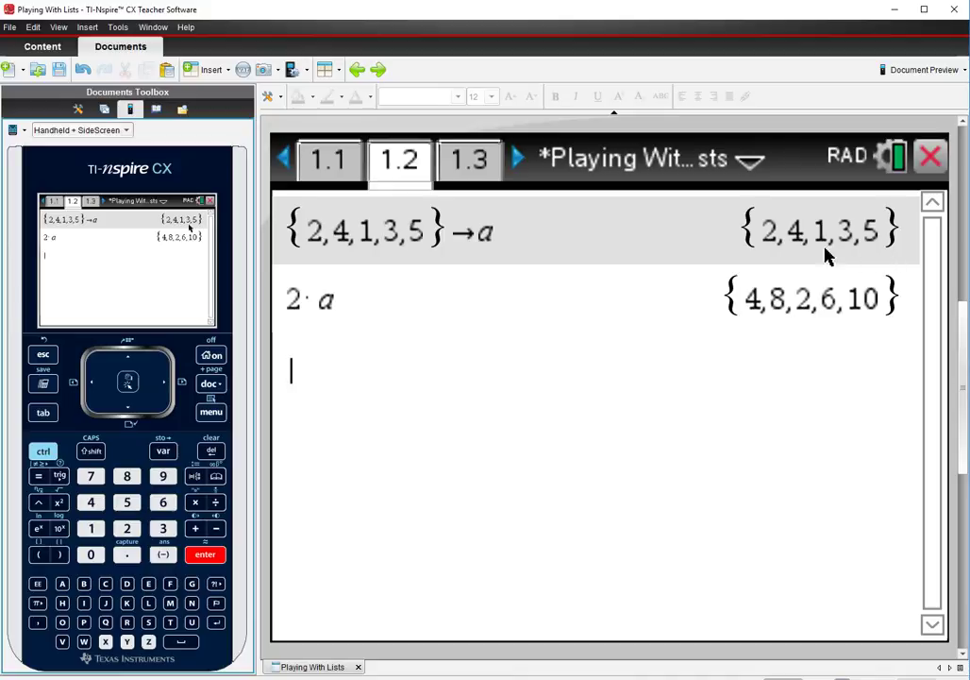
mouse_move(757, 300)
type("a")
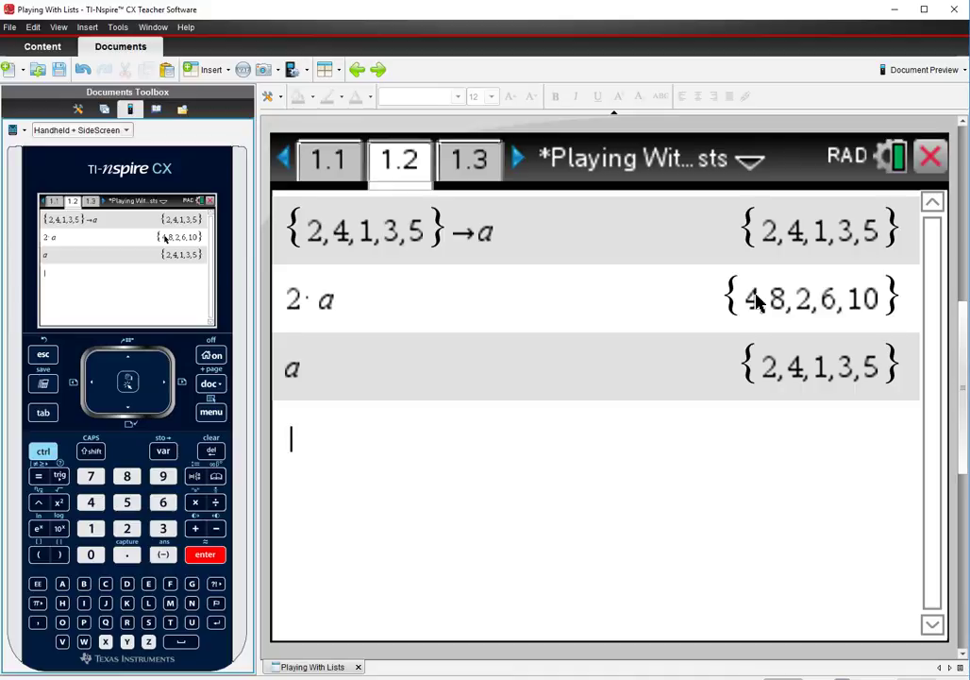
type("4x+")
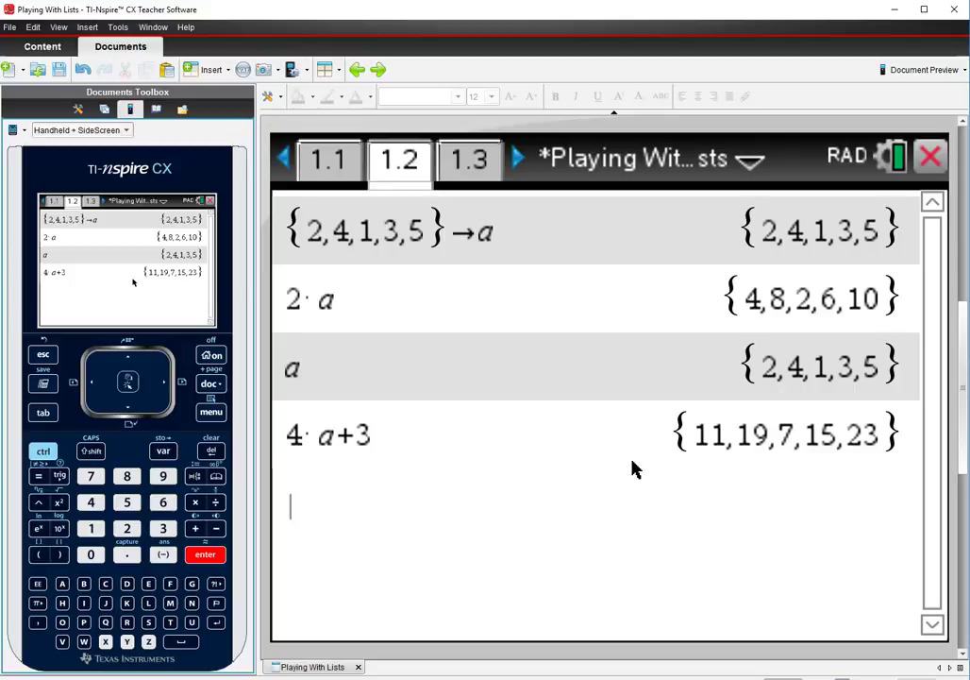
mouse_move(602, 453)
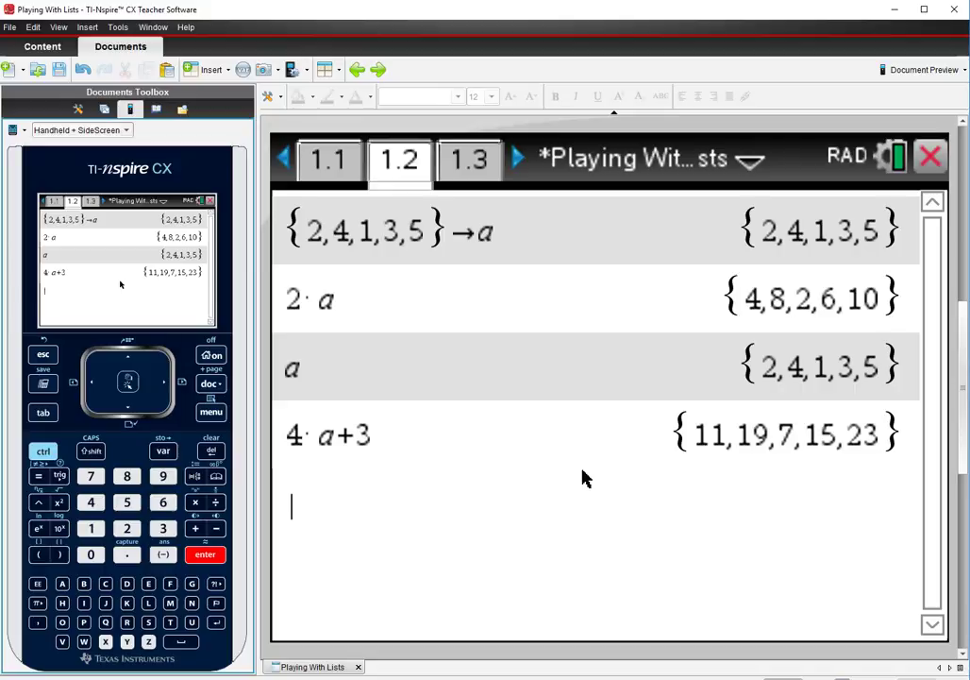
mouse_move(781, 517)
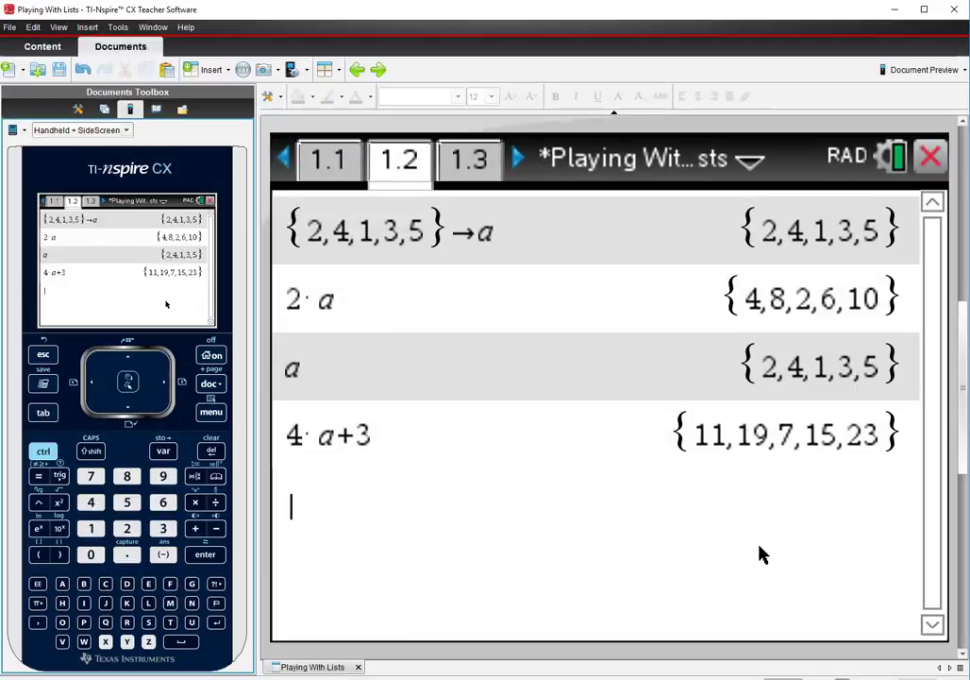
mouse_move(799, 553)
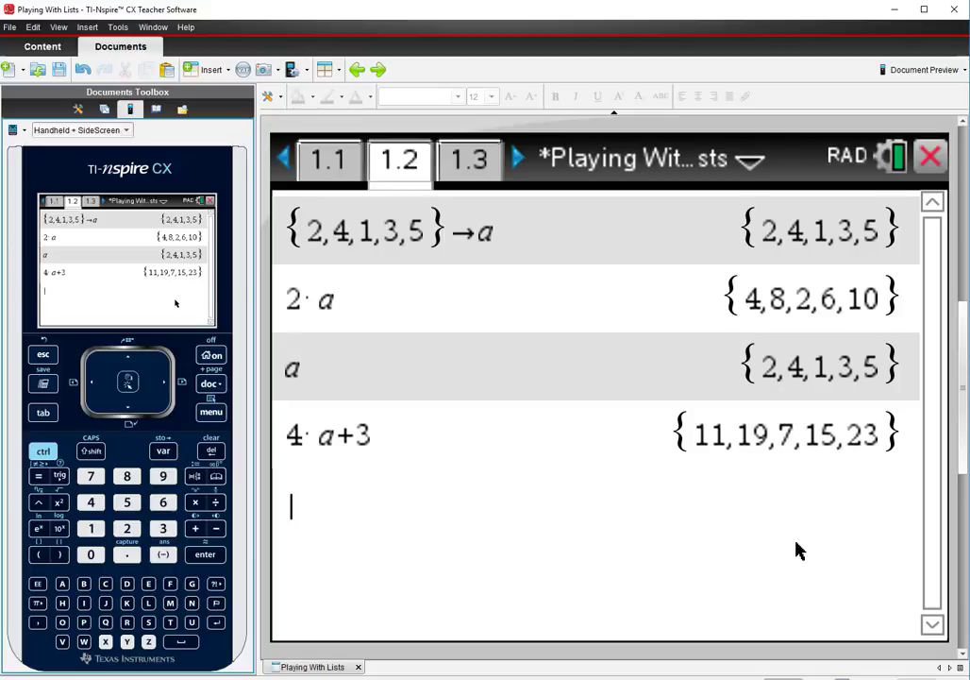
Step: Store seq(x,x,1,31) into the list named march
type("seq(")
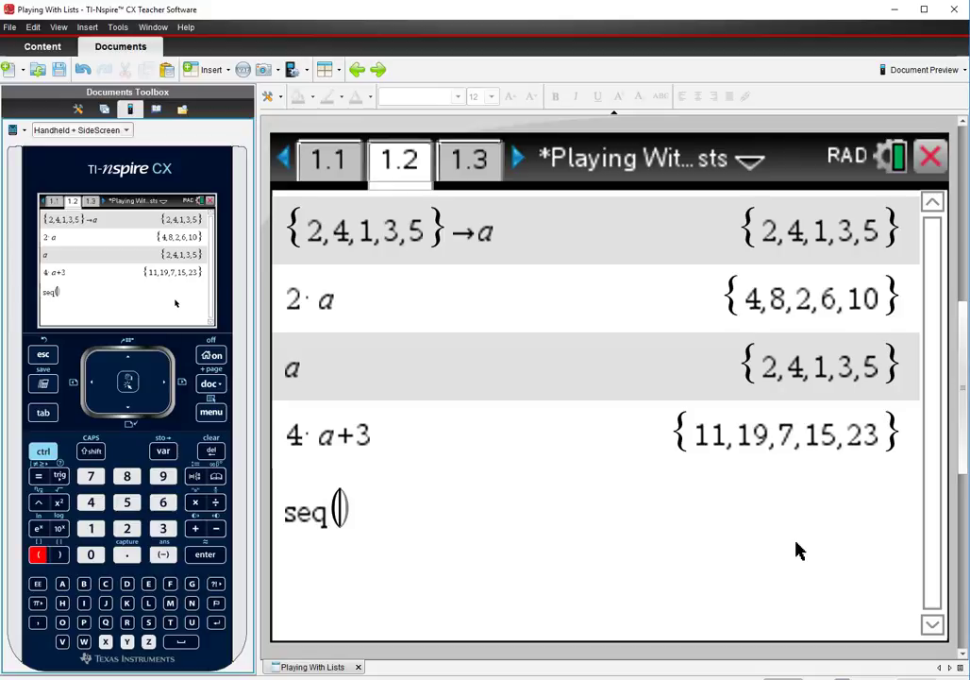
type("x")
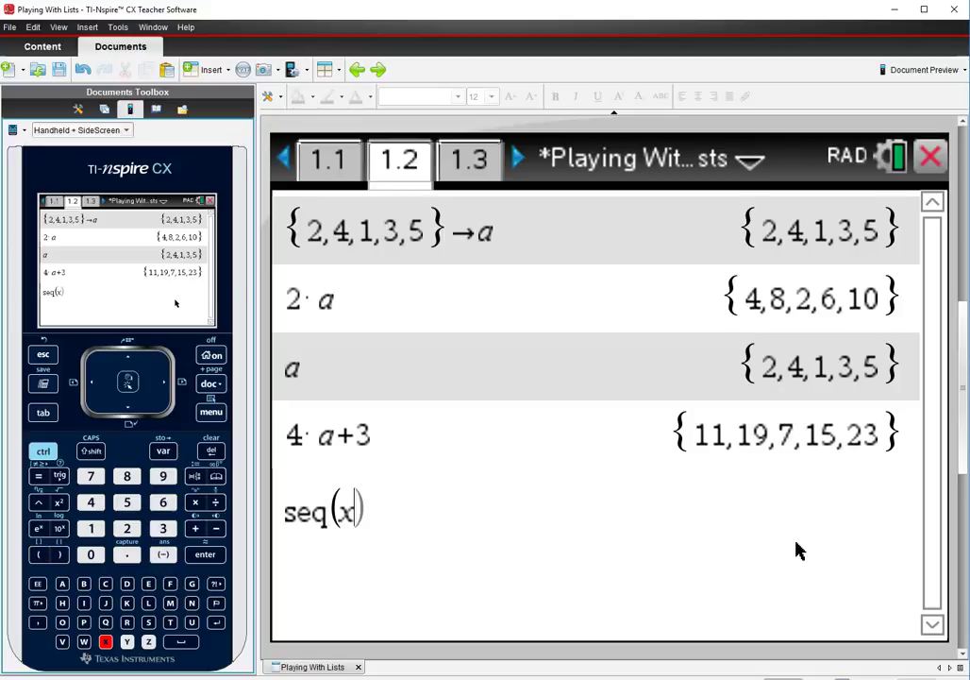
type(",")
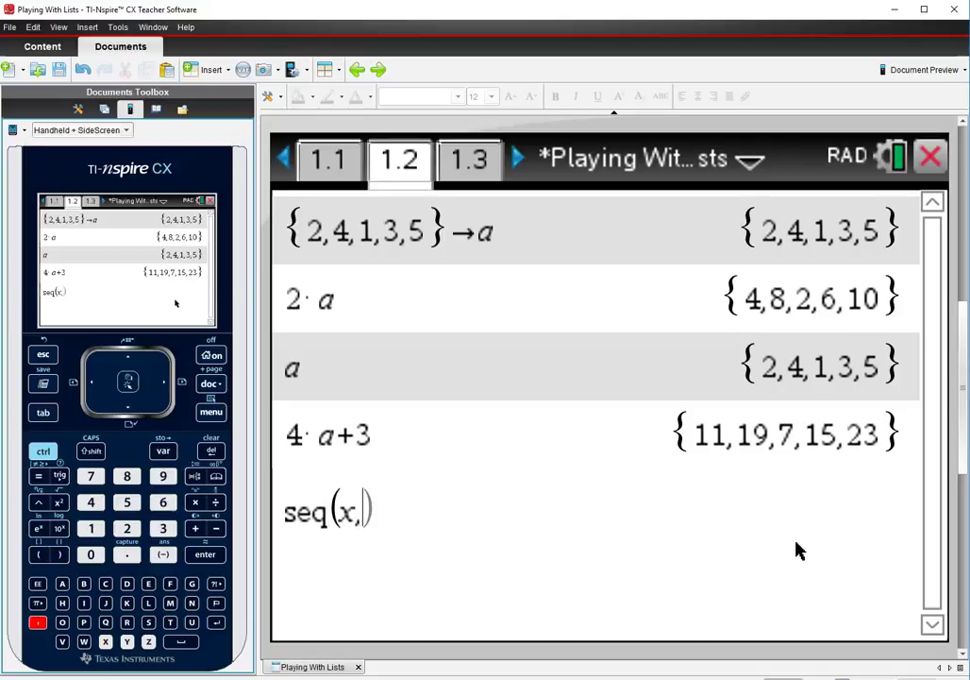
type("x,1,")
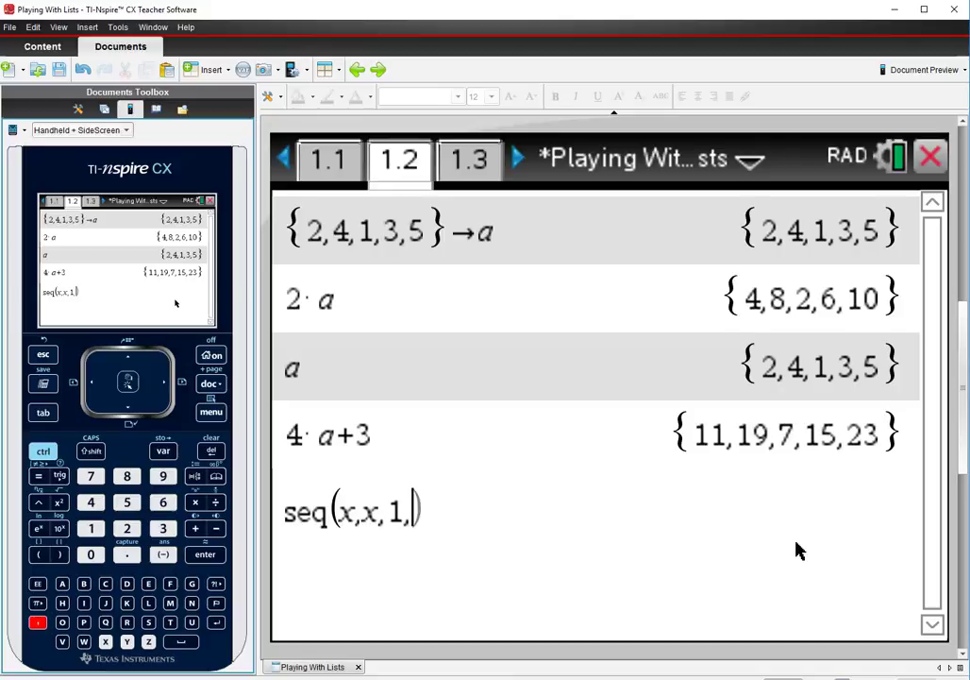
type("31)")
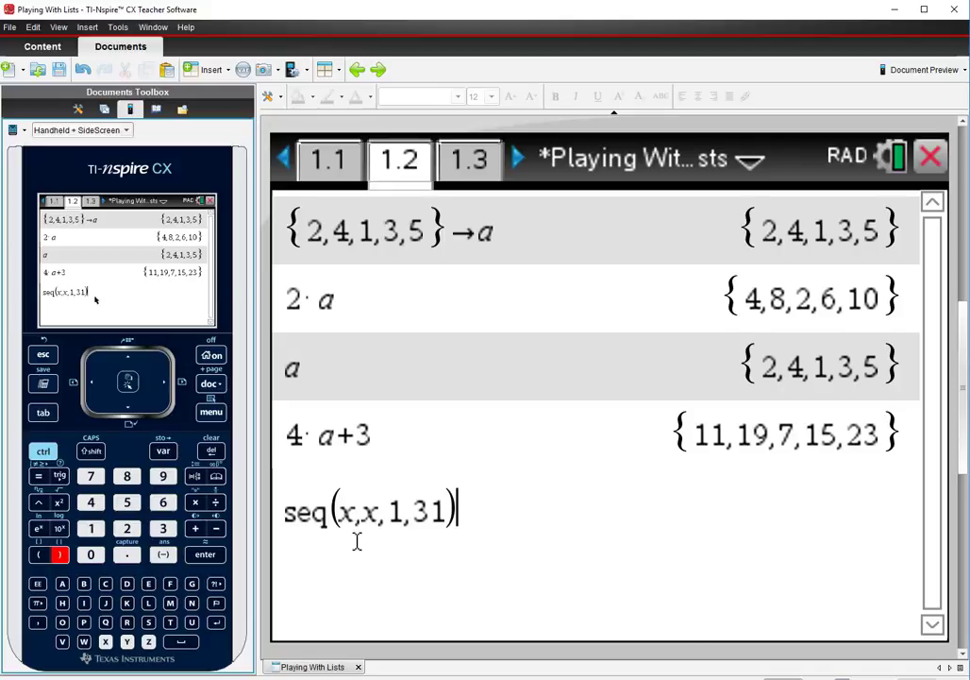
left_click(162, 450)
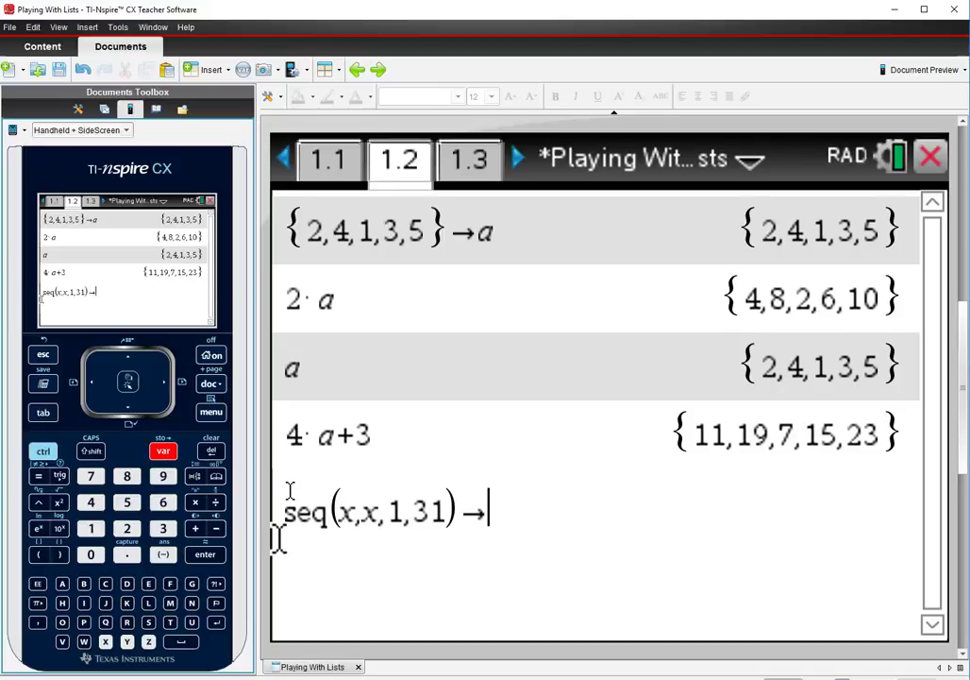
type("ma")
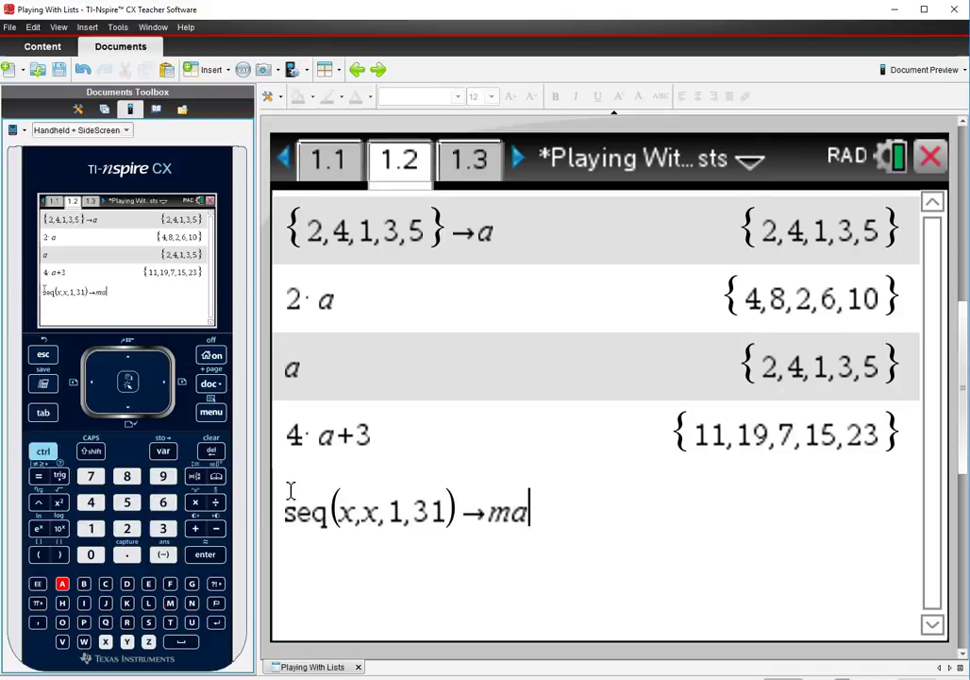
type("rch")
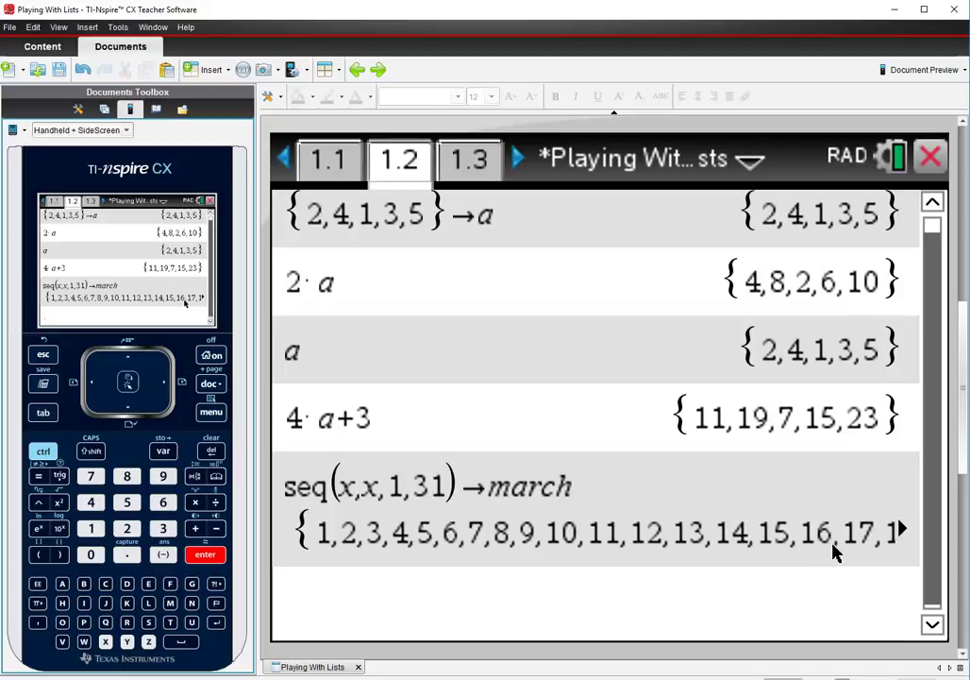
mouse_move(386, 554)
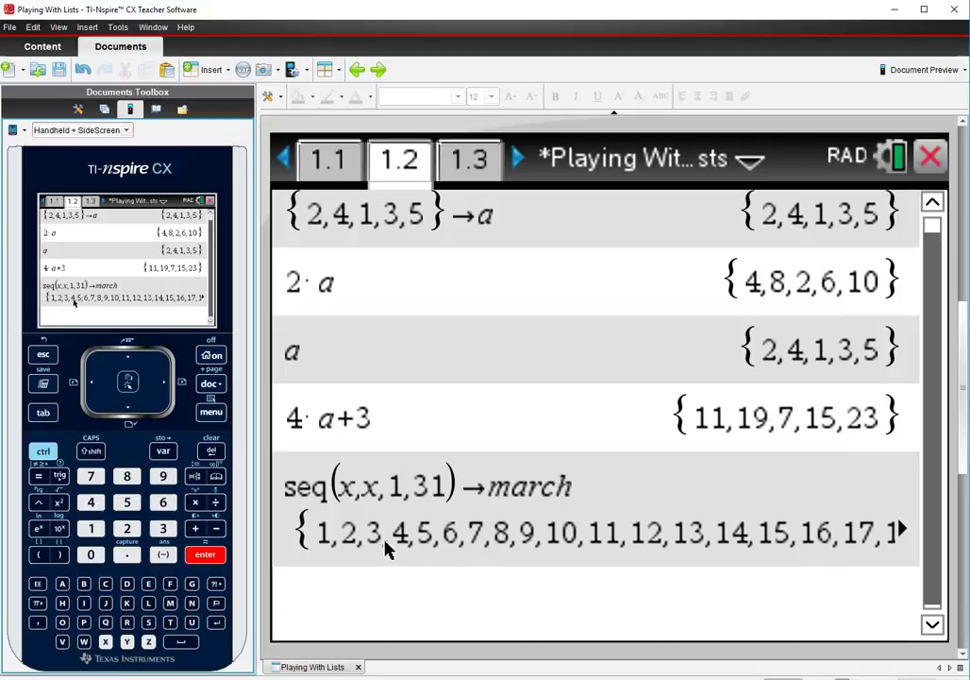
mouse_move(326, 581)
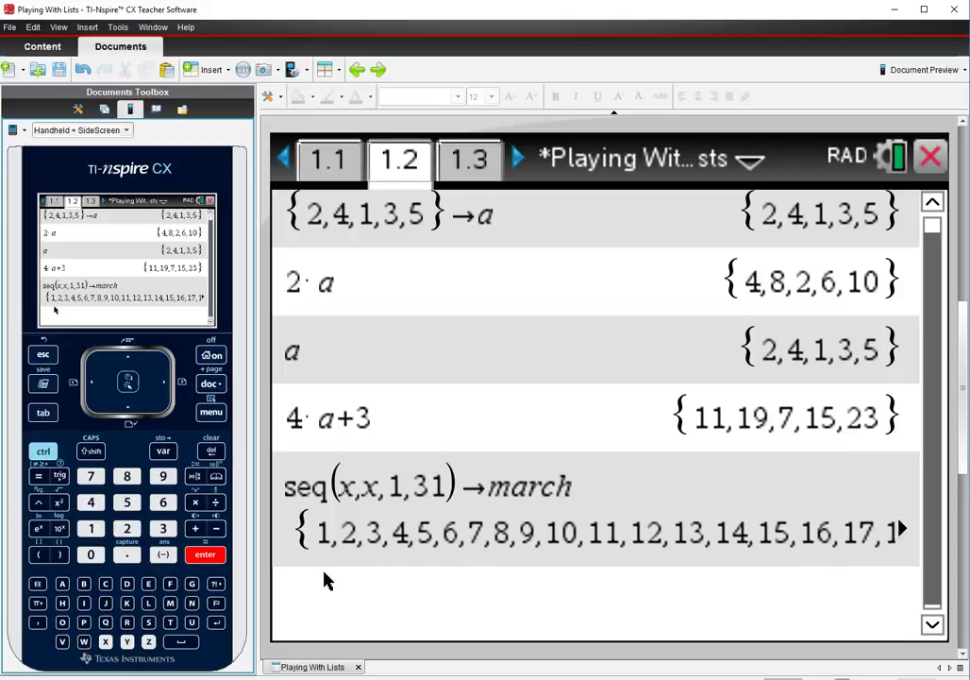
mouse_move(316, 538)
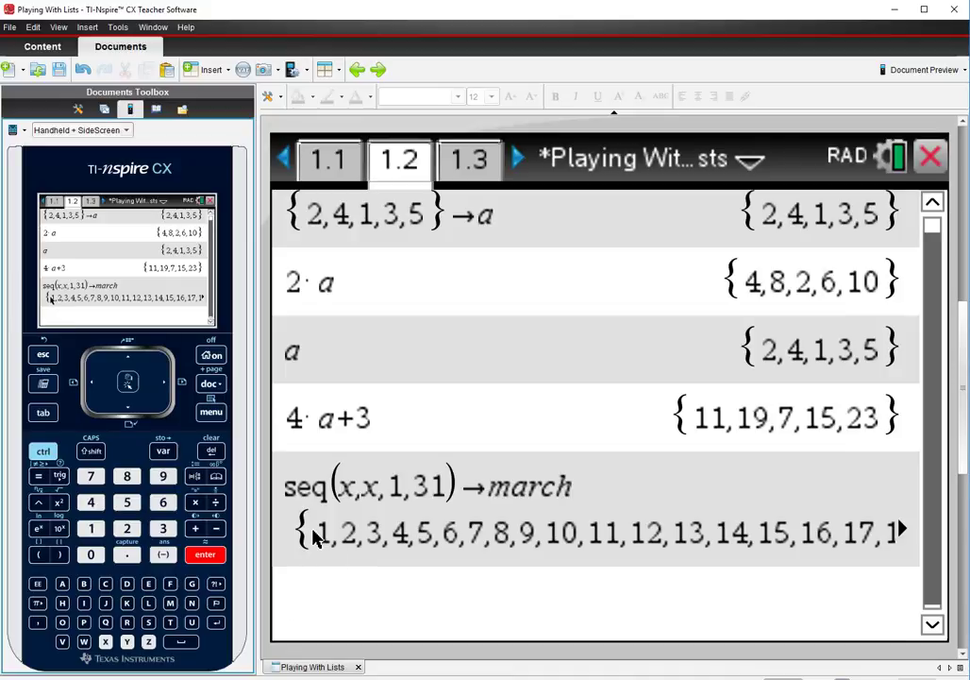
mouse_move(465, 501)
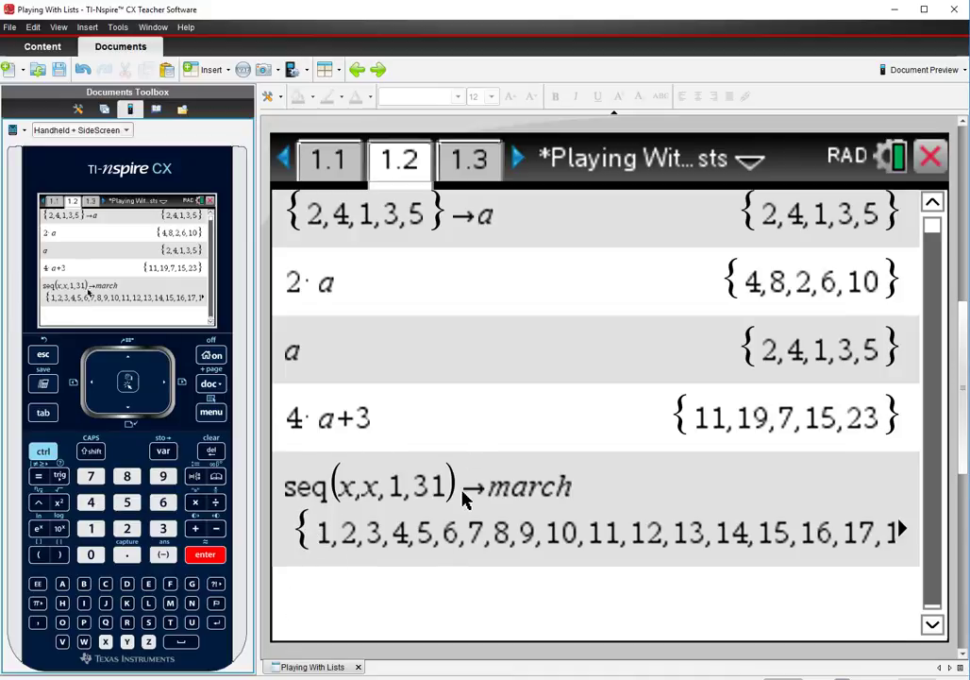
mouse_move(416, 476)
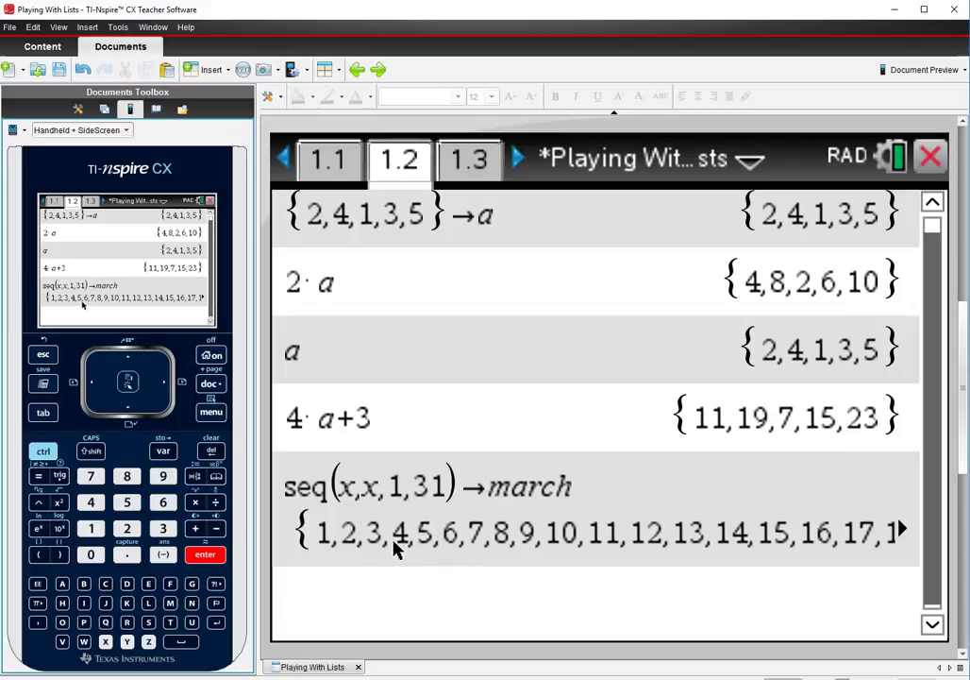
mouse_move(330, 552)
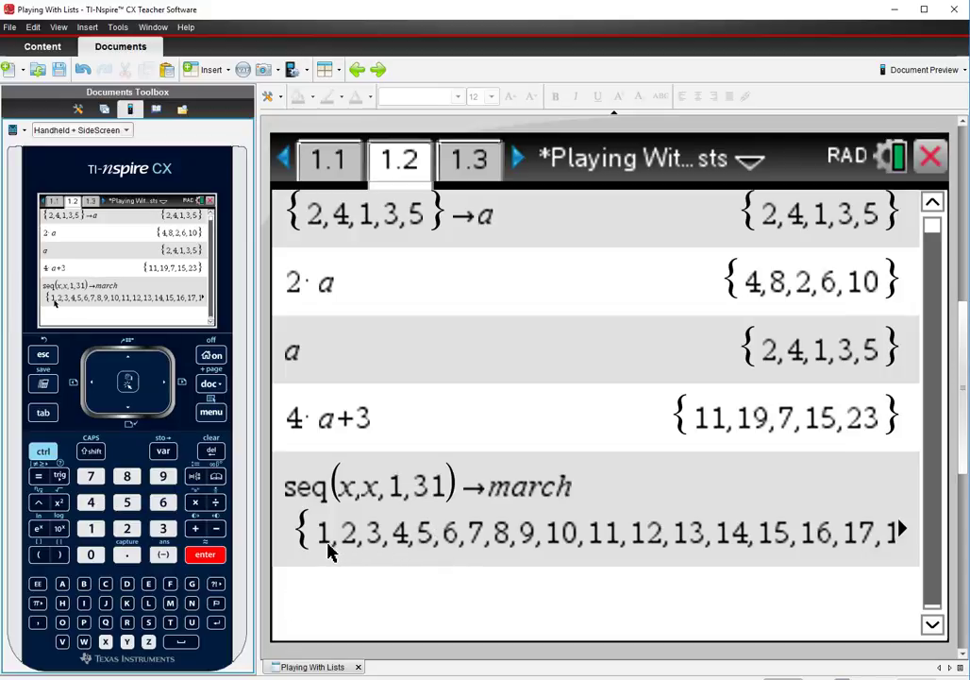
mouse_move(610, 558)
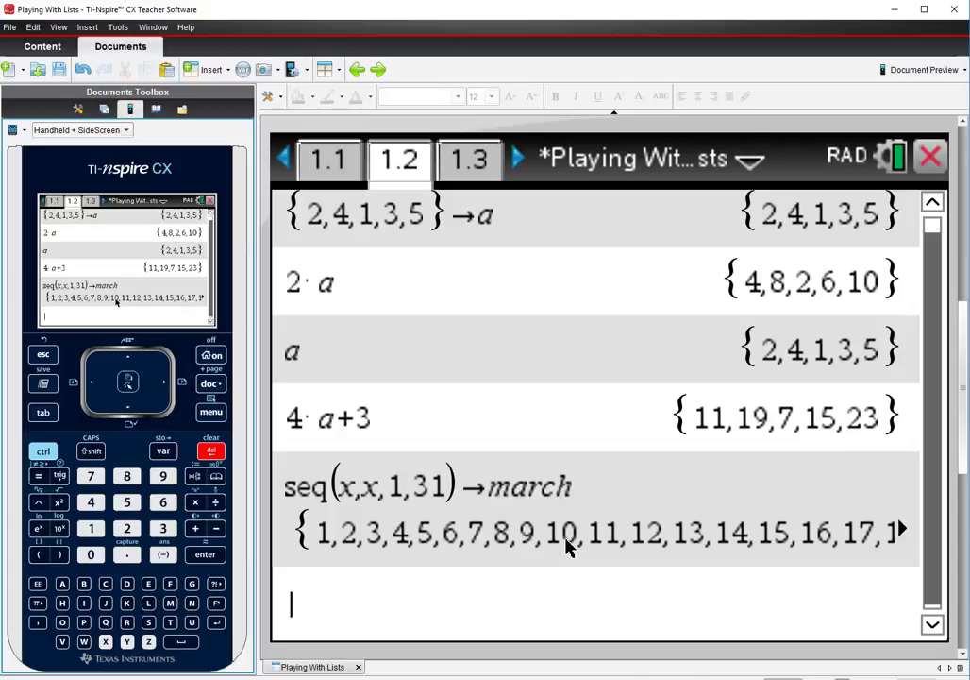
Step: Evaluate march squared, giving {1,4,9,16,25,…}
type("mar")
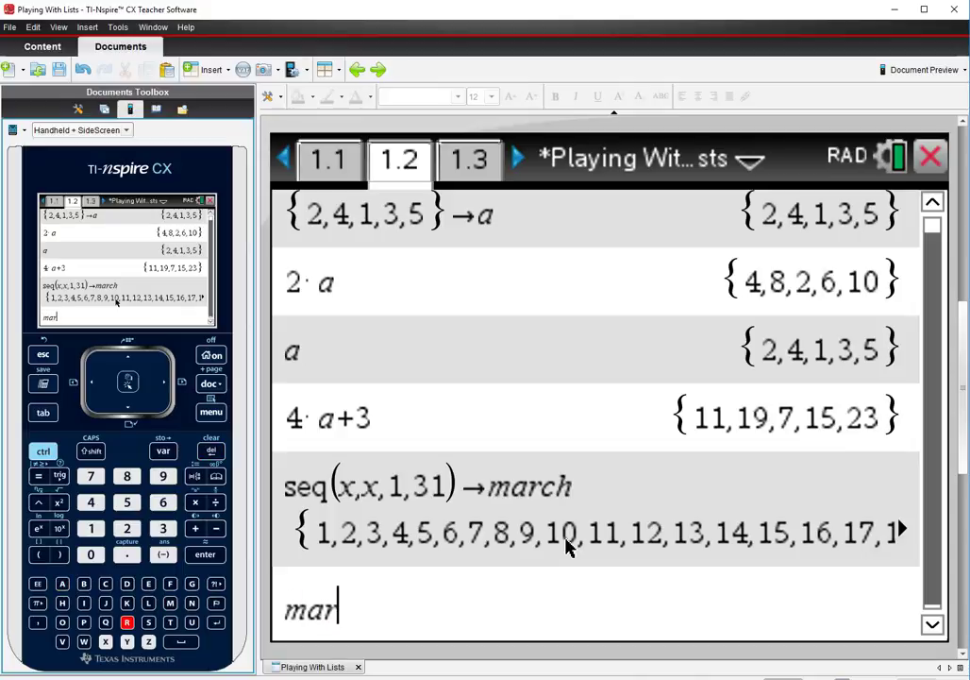
type("ch²")
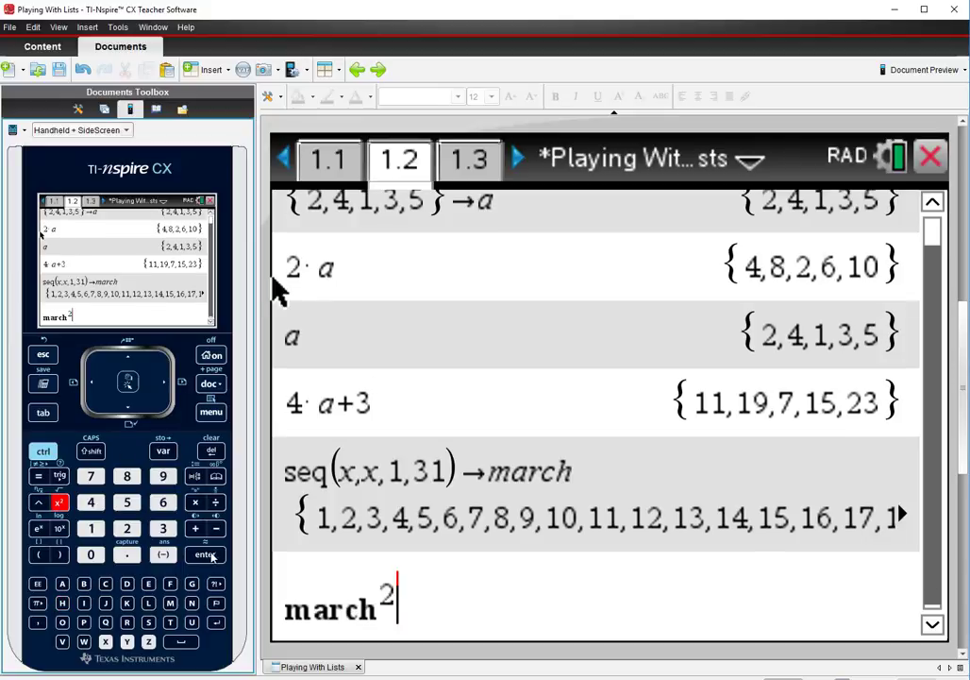
key("enter")
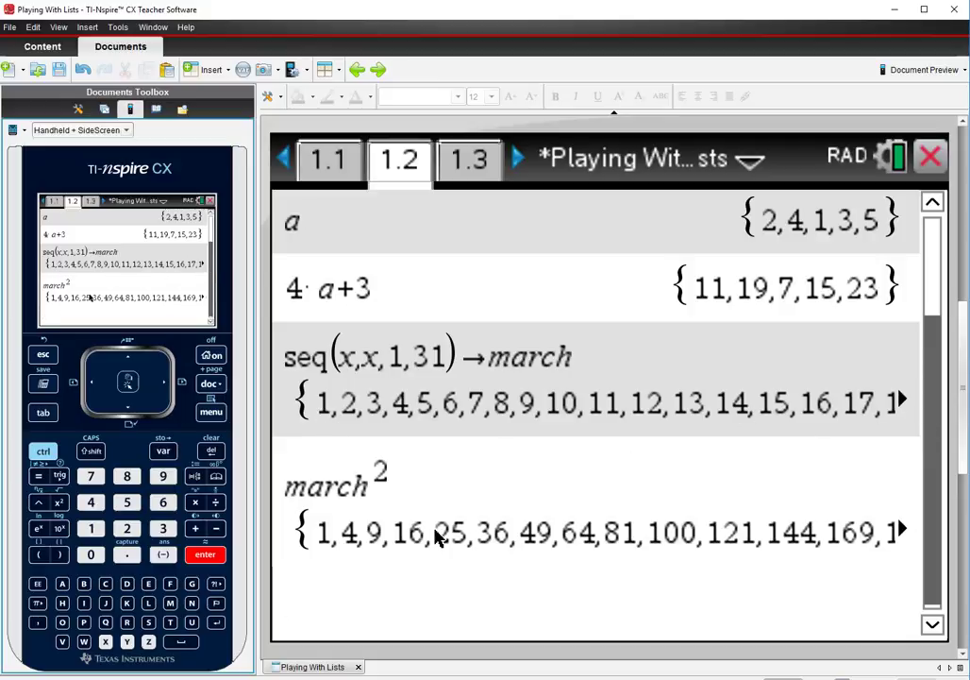
mouse_move(748, 543)
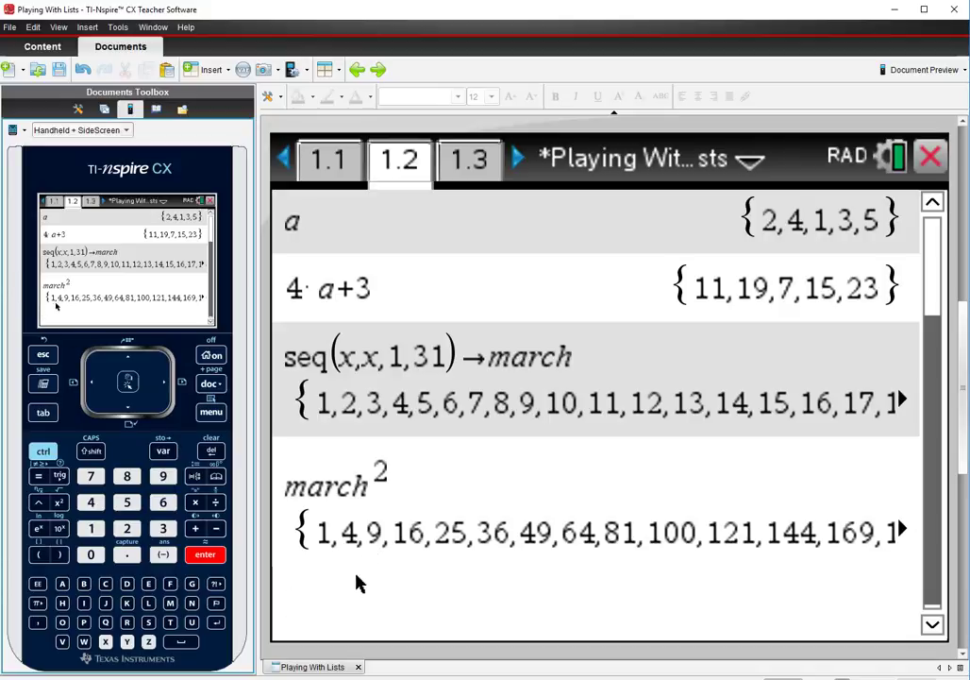
mouse_move(537, 544)
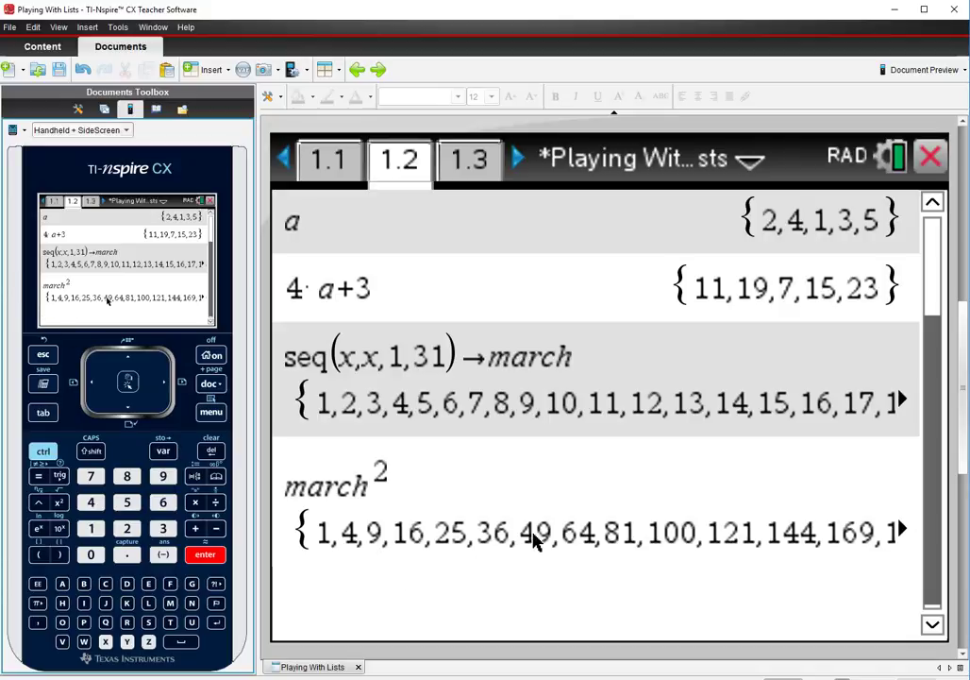
mouse_move(318, 547)
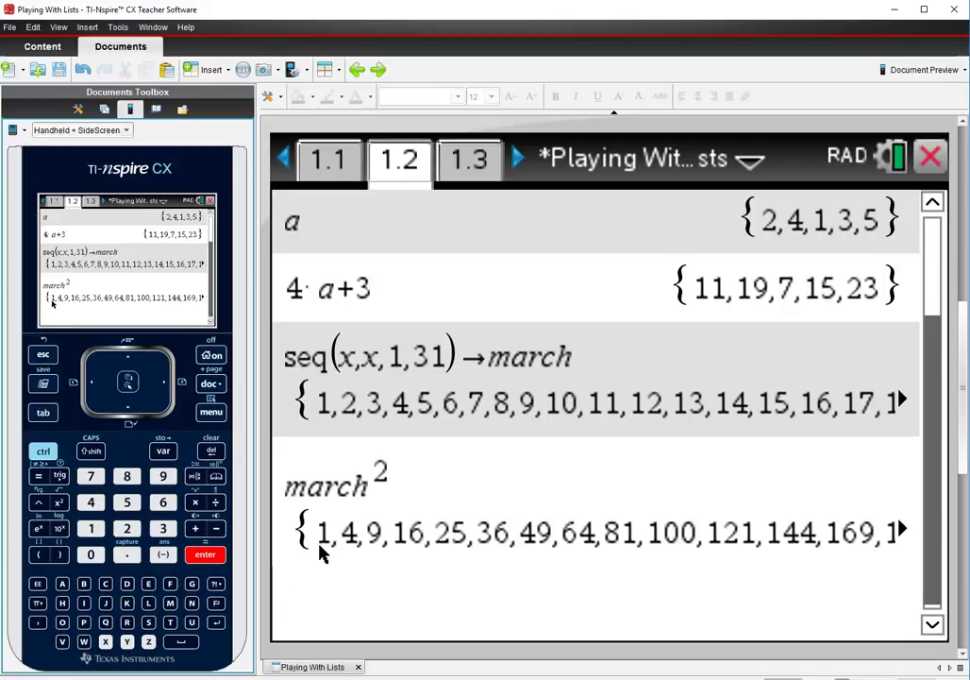
mouse_move(314, 554)
type("3")
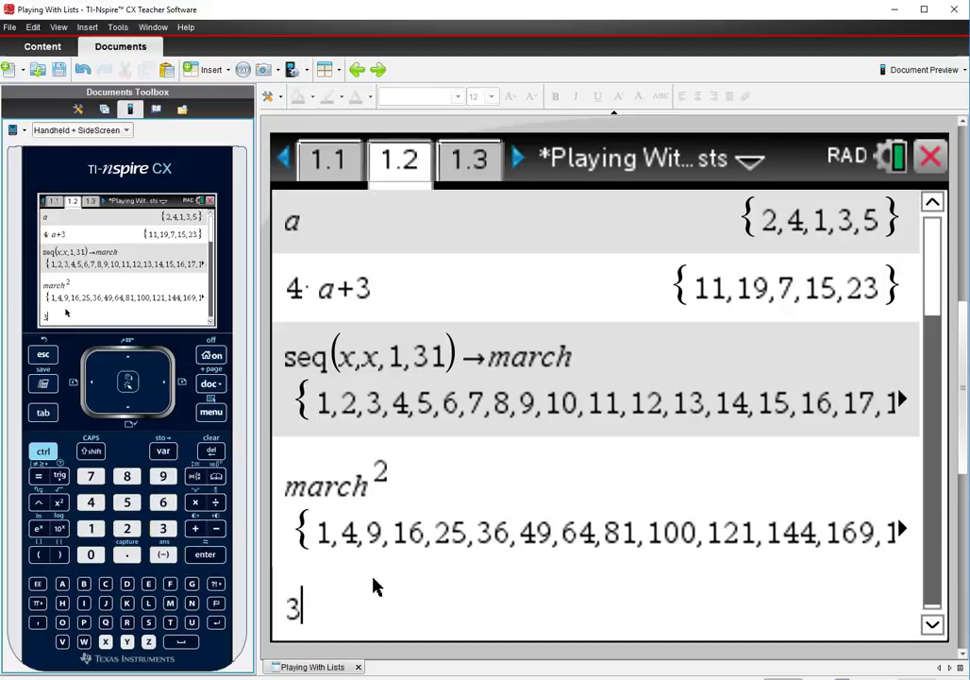
Step: Enter 3+(march-1) on the Calculator entry line
left_click(38, 558)
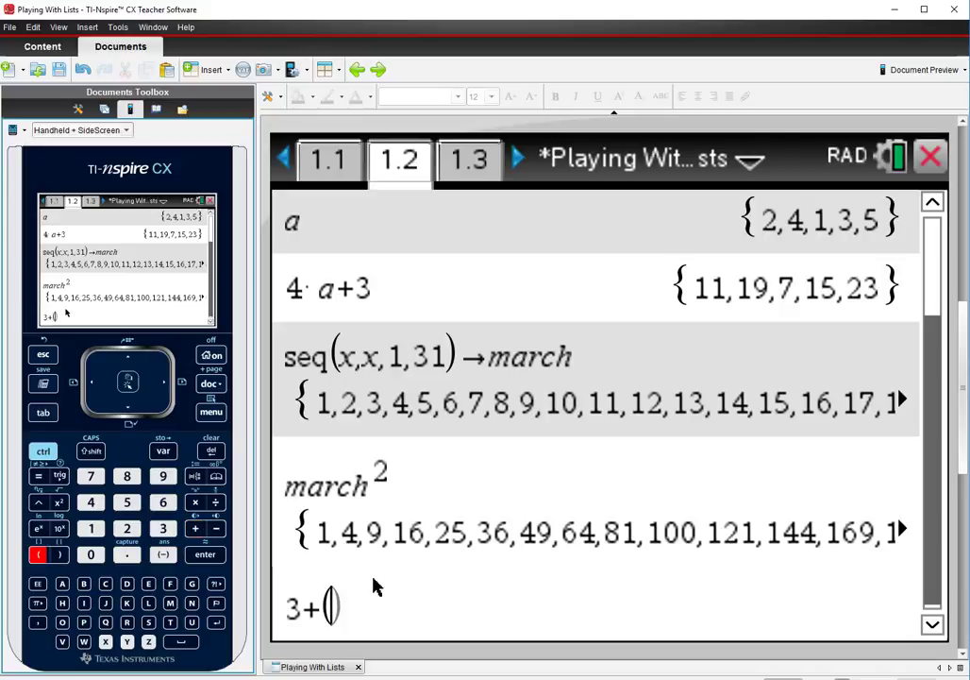
type("march")
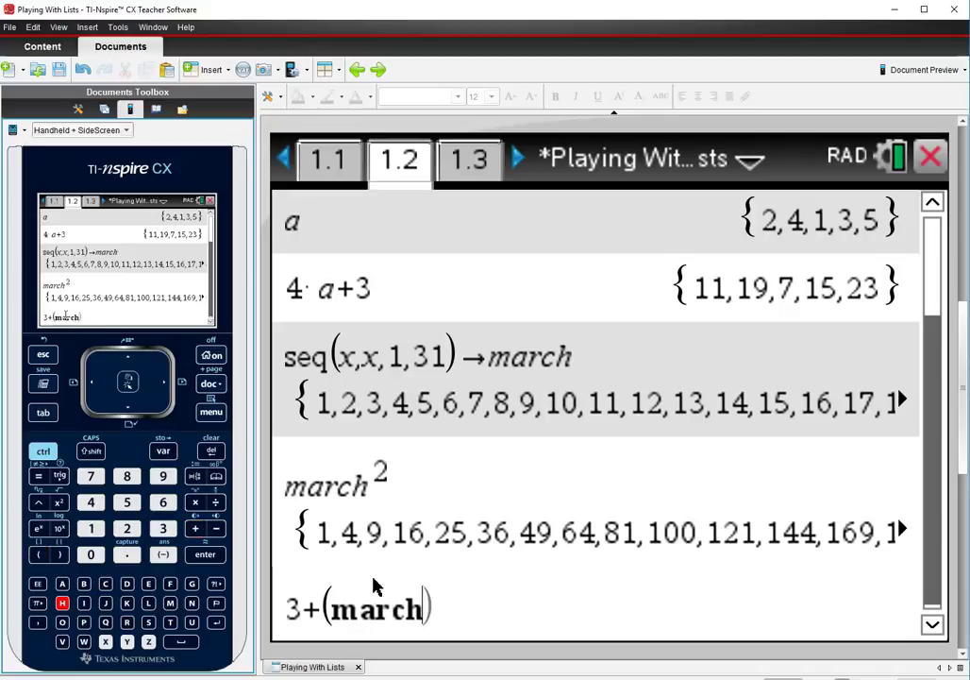
type("-1)")
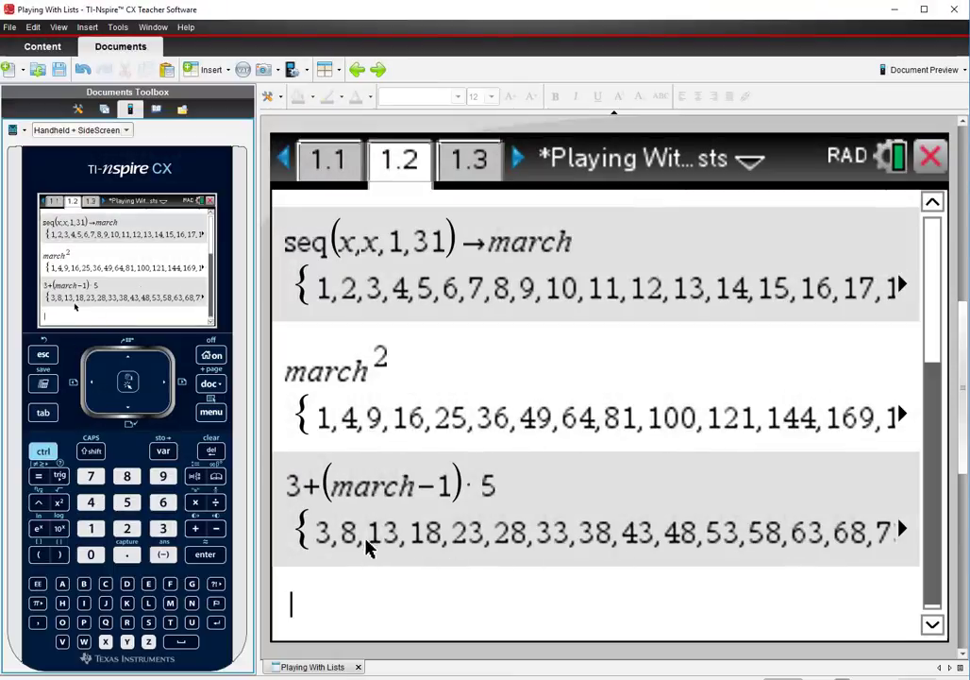
mouse_move(769, 559)
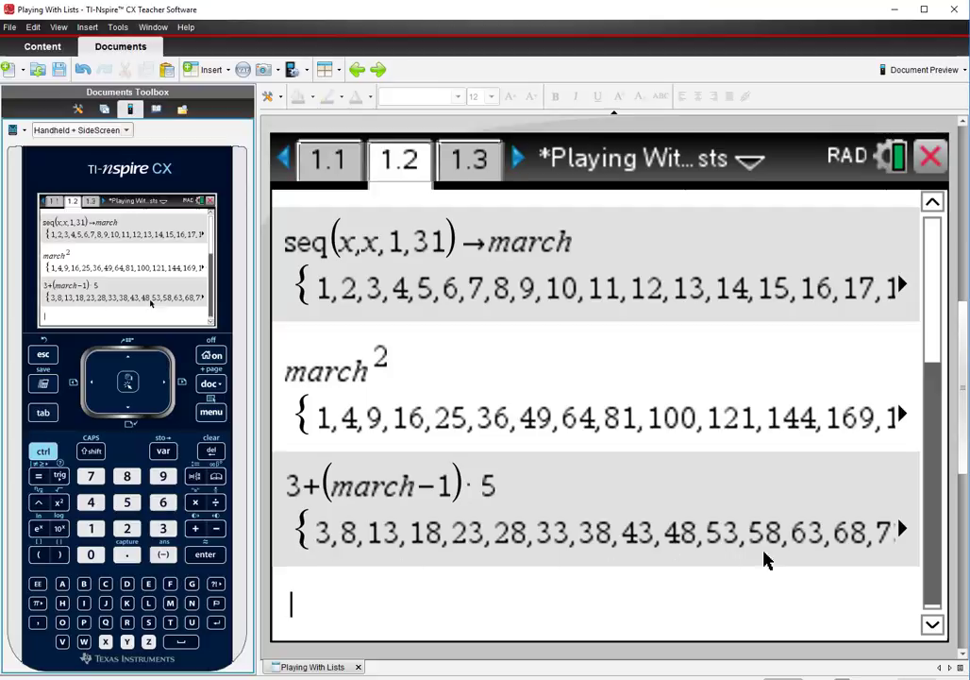
mouse_move(885, 555)
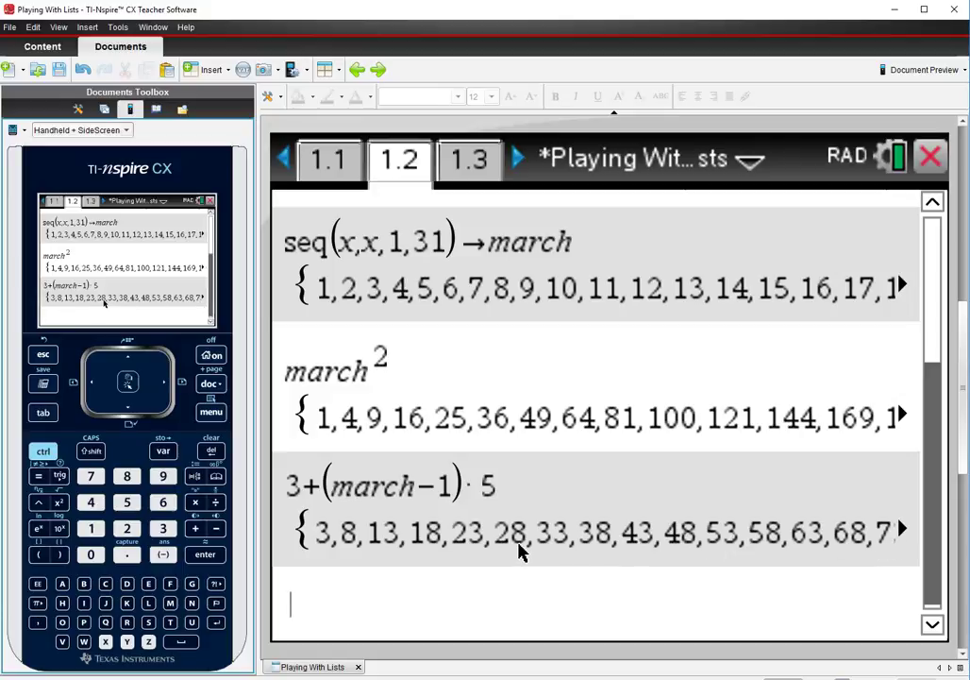
mouse_move(824, 547)
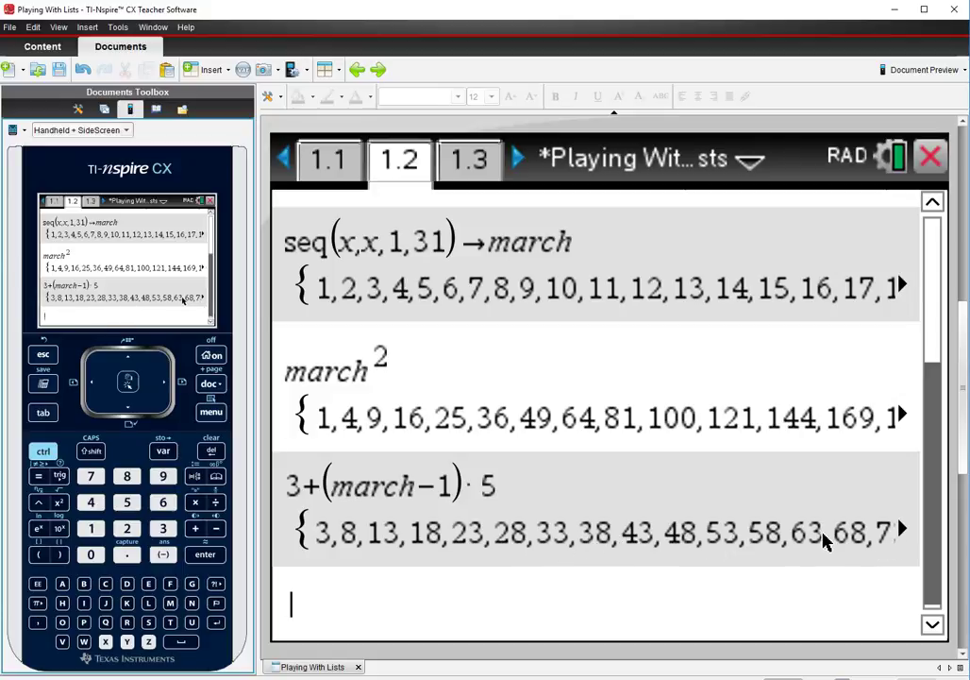
mouse_move(759, 550)
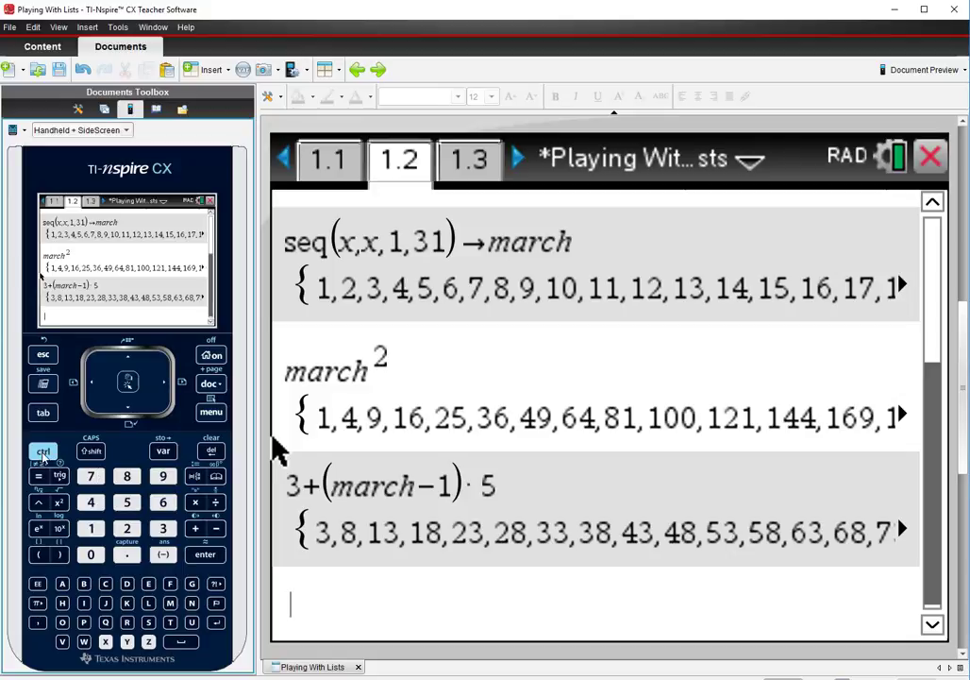
Step: Insert a Lists & Spreadsheet page as page 1.3 from the Add menu
left_click(39, 451)
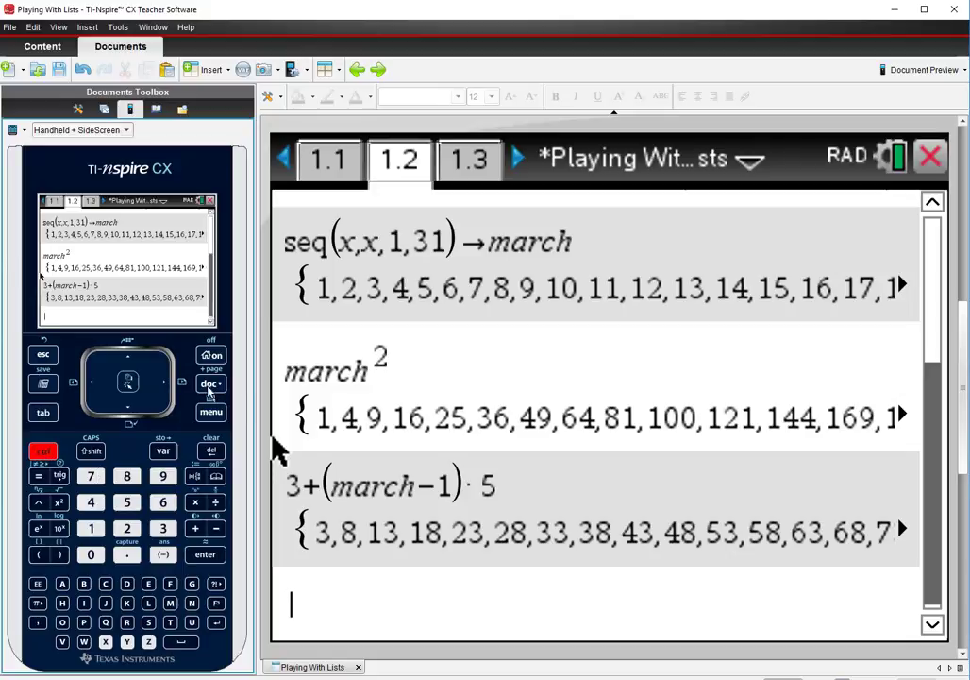
left_click(210, 383)
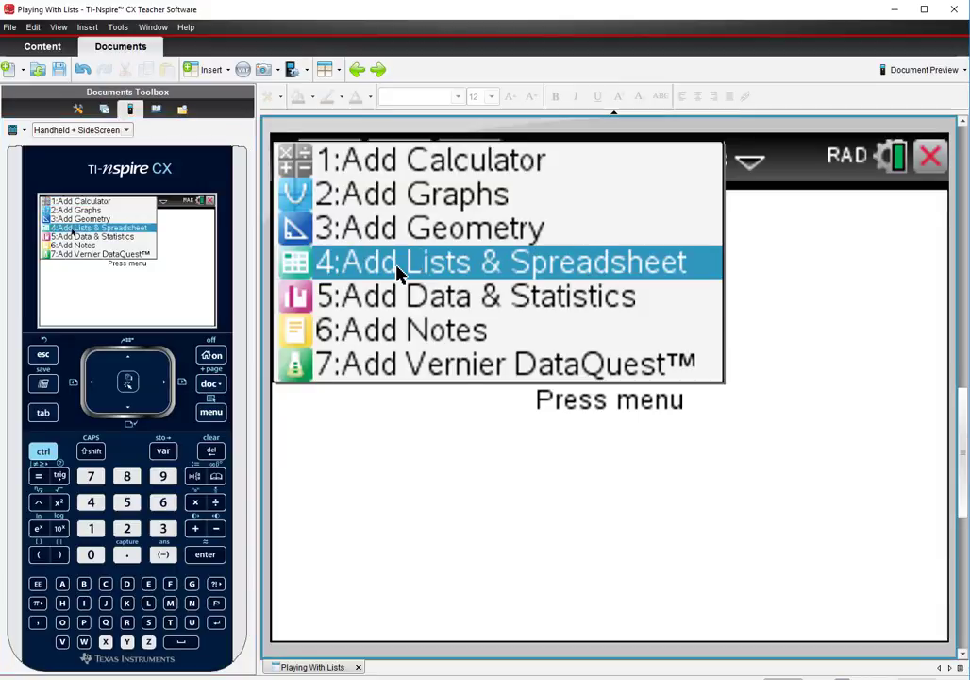
left_click(490, 261)
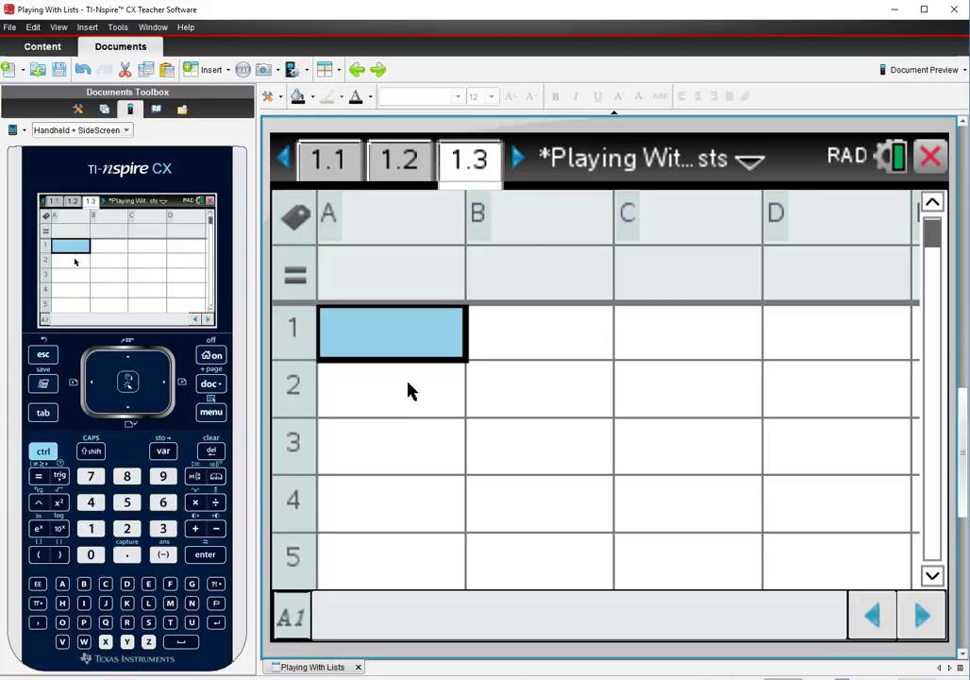
mouse_move(325, 226)
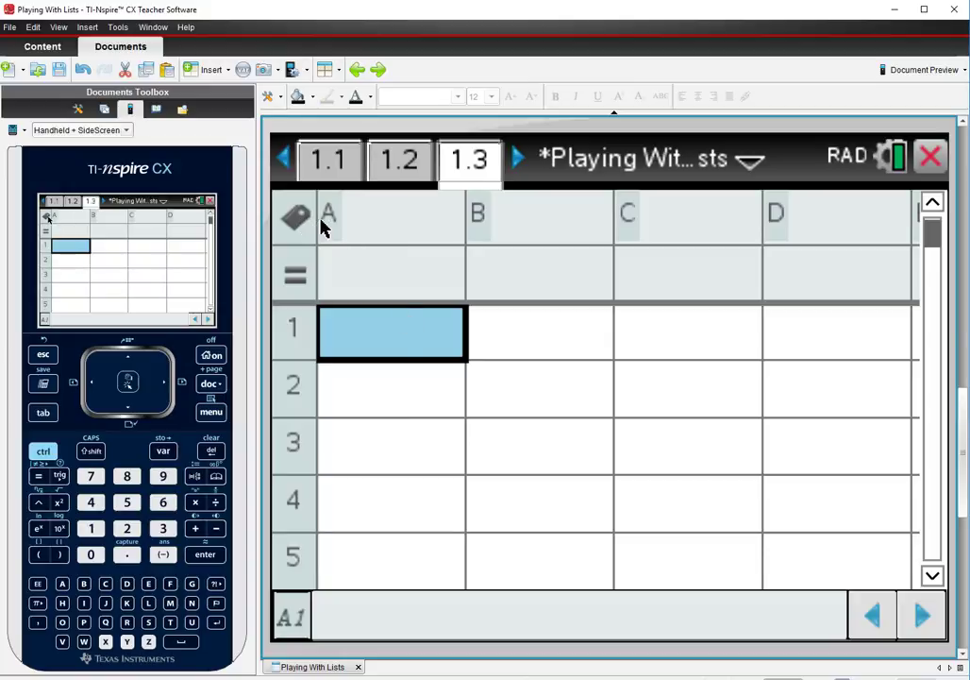
mouse_move(792, 226)
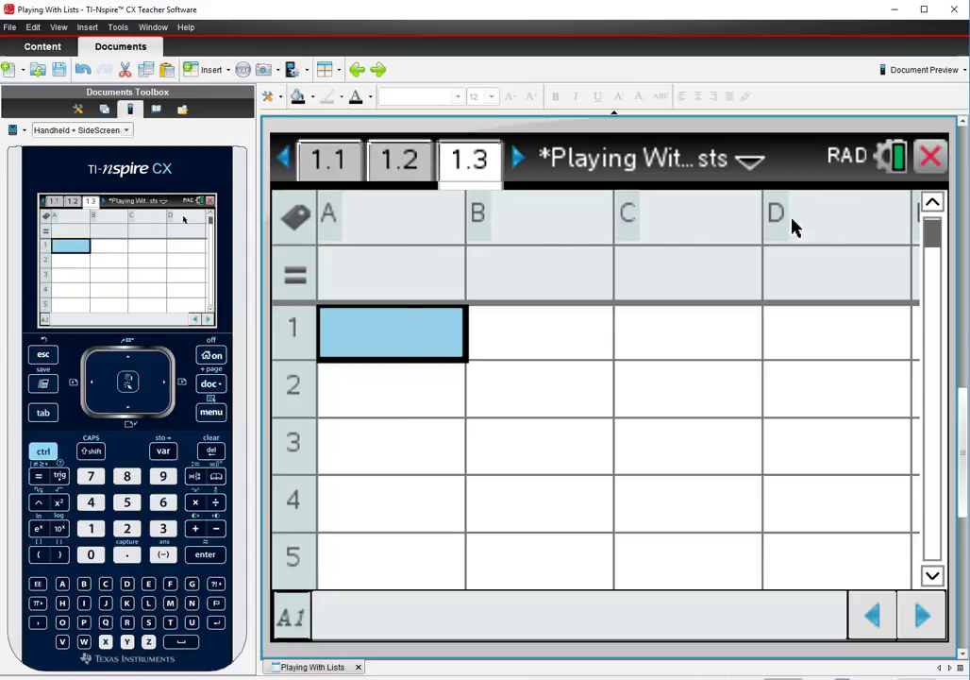
mouse_move(408, 221)
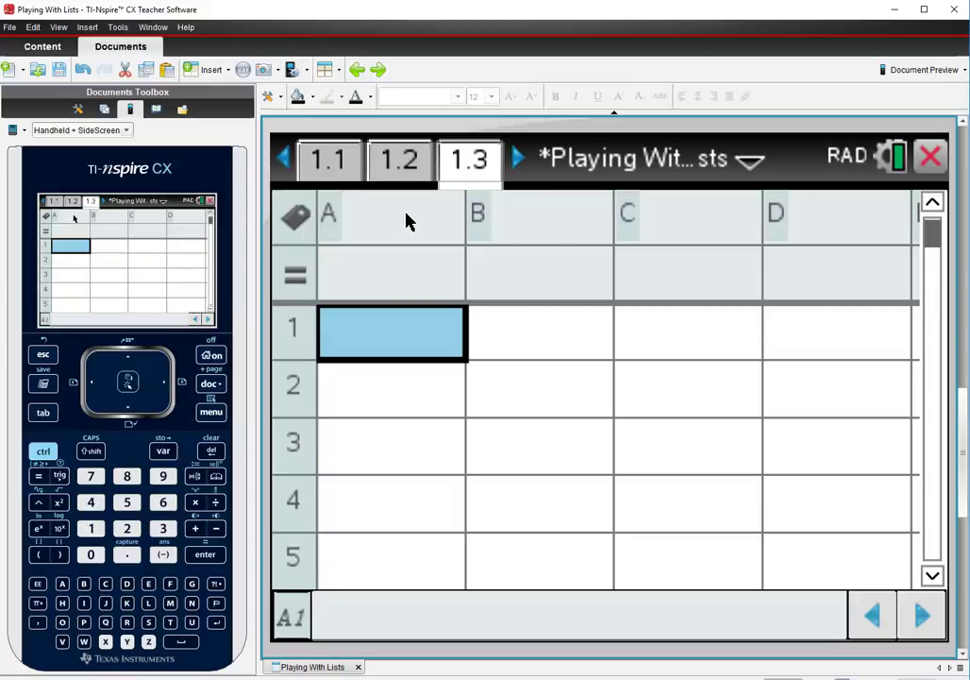
mouse_move(439, 231)
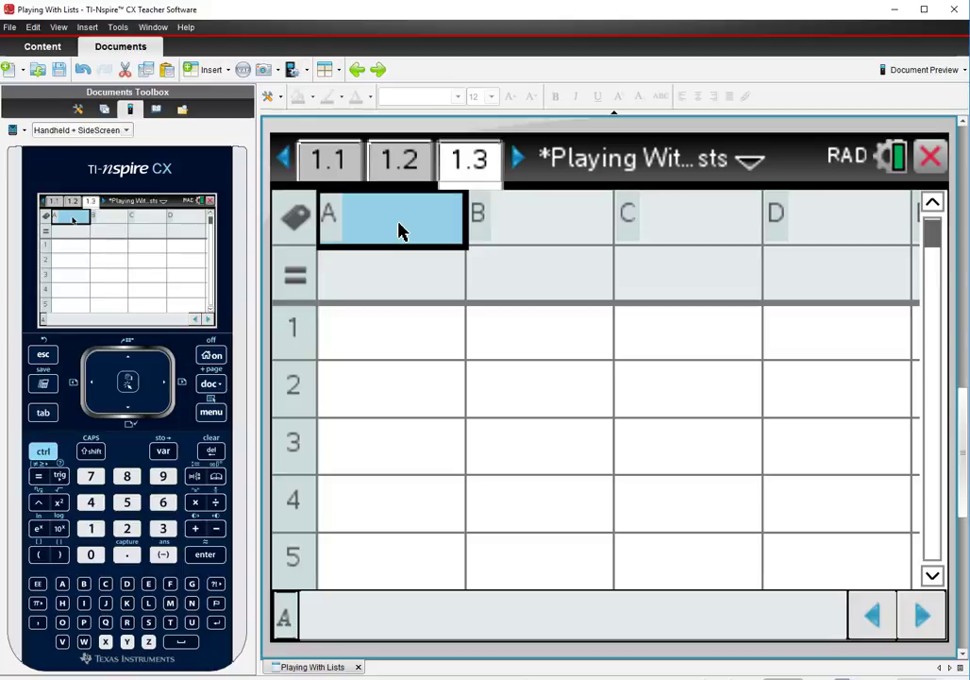
Step: Label spreadsheet columns A, B and C as day, dailypay and cumpay
type("day")
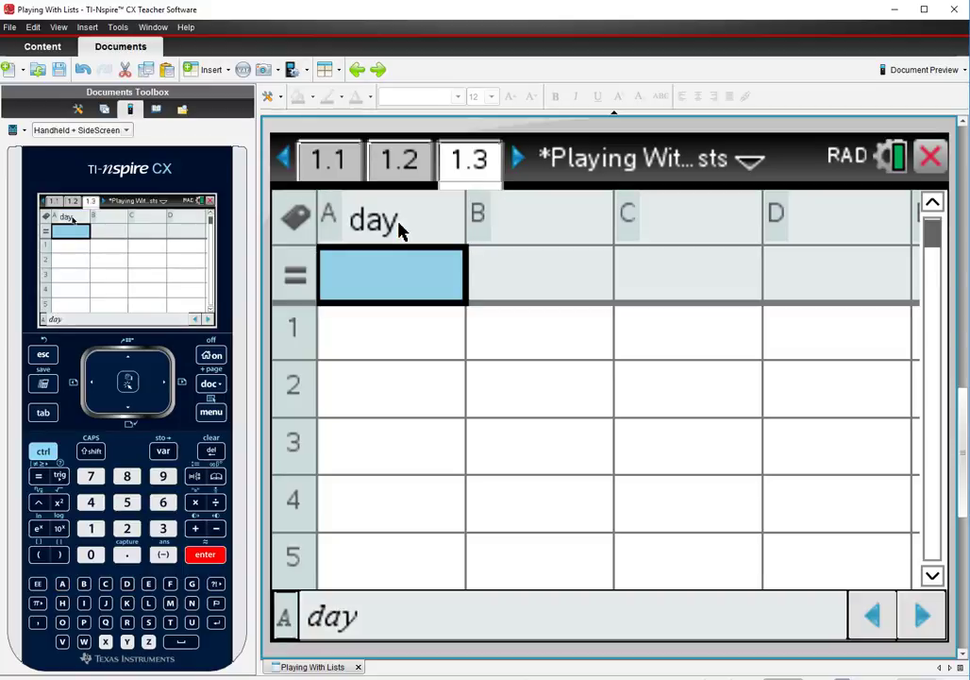
left_click(538, 217)
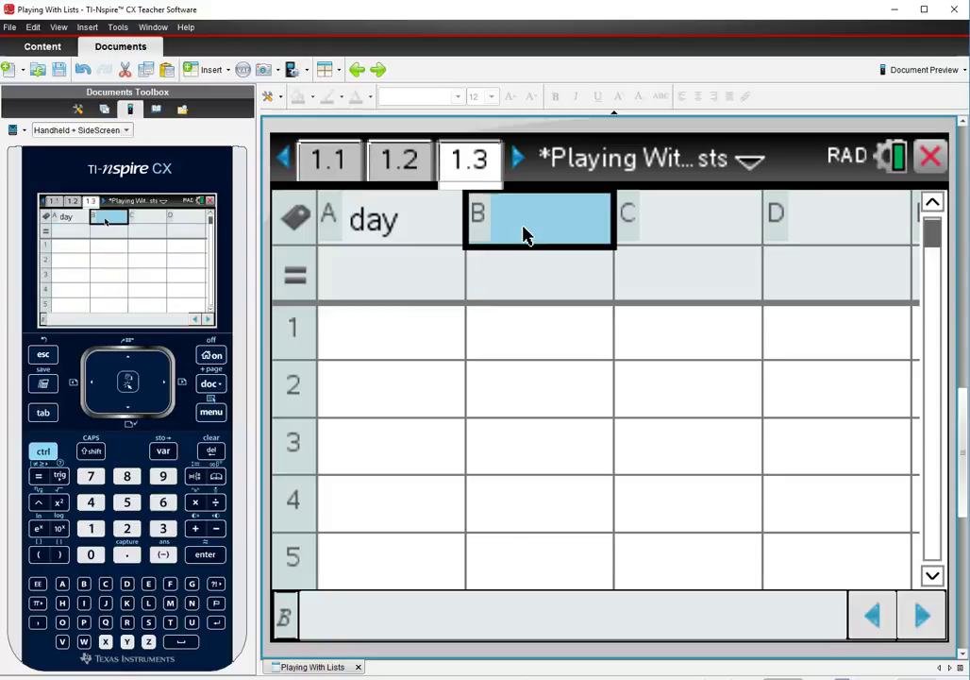
type("dailypay")
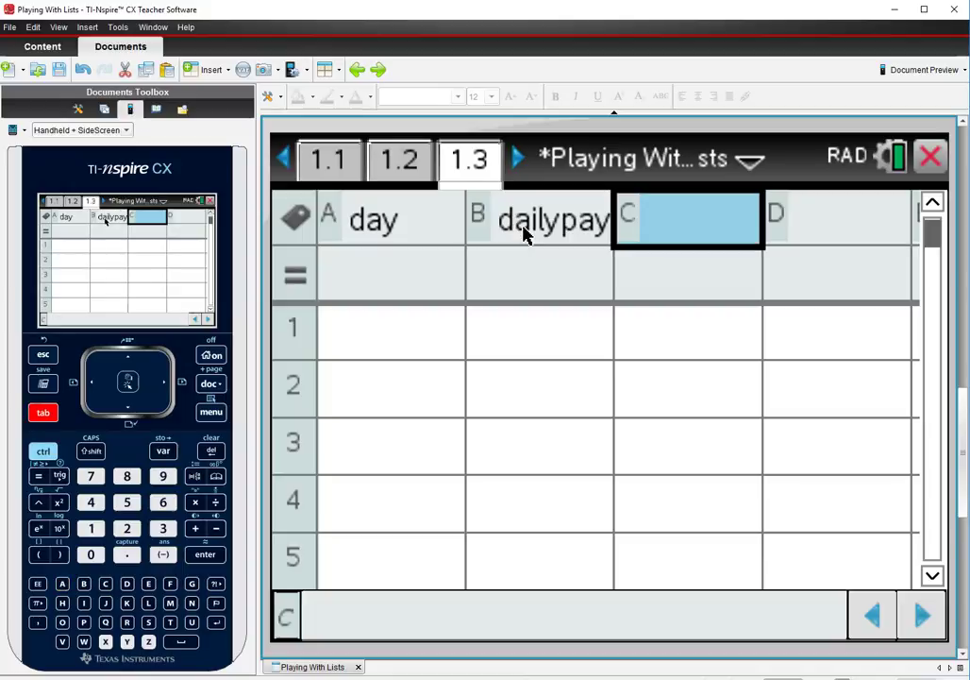
type("cumula")
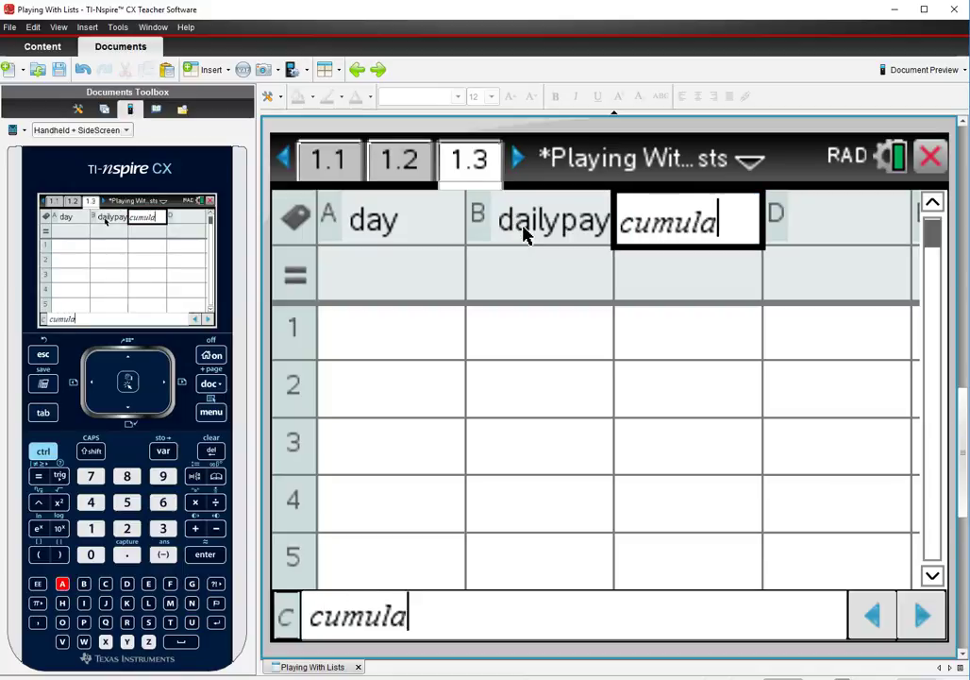
type("tivepay")
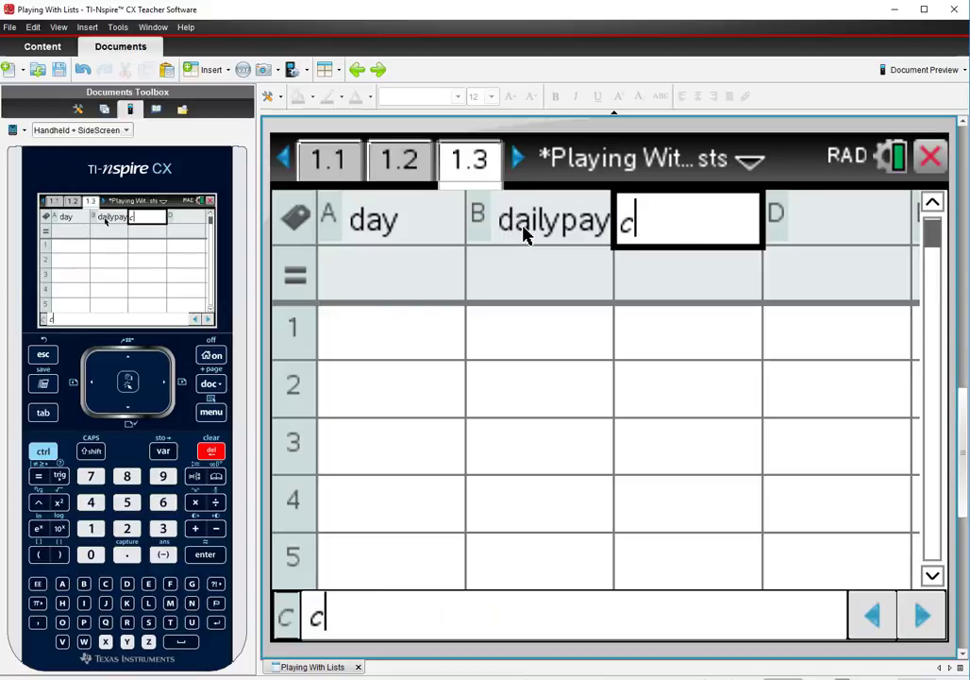
type("ump")
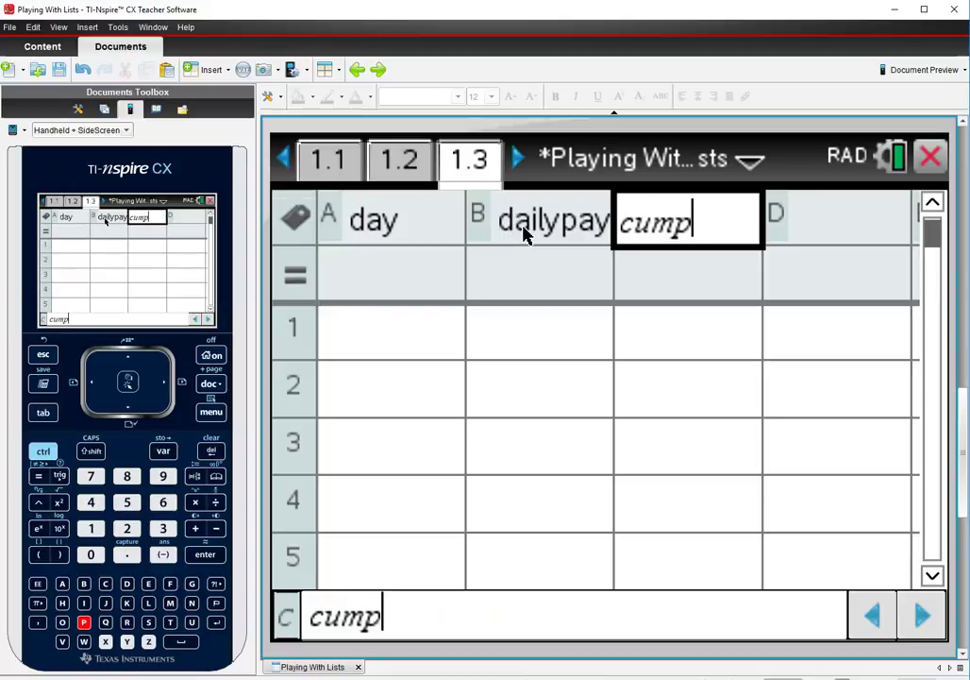
type("pay")
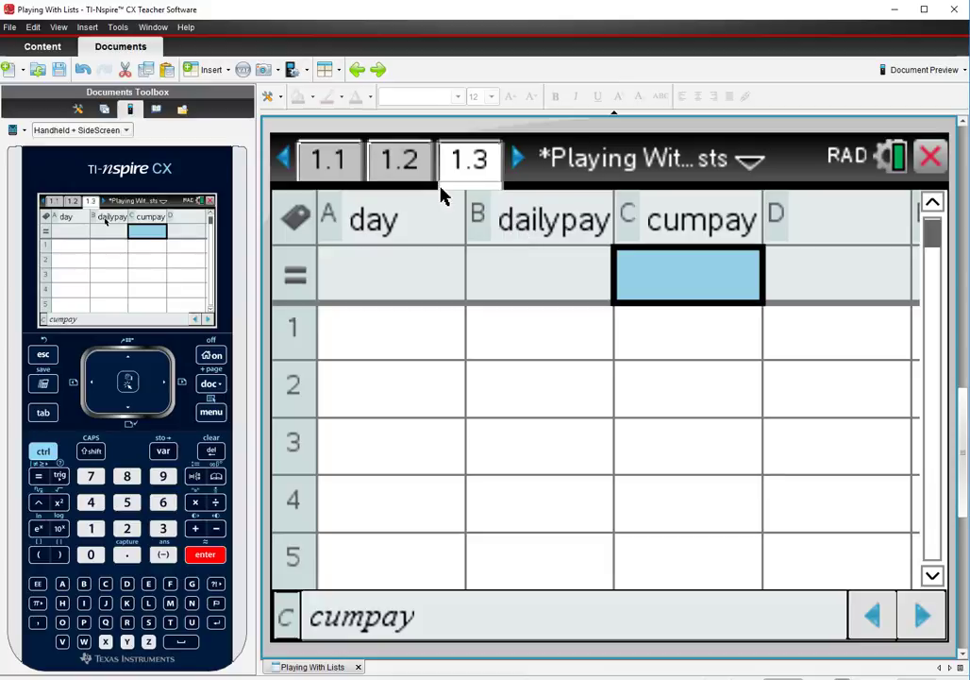
mouse_move(361, 288)
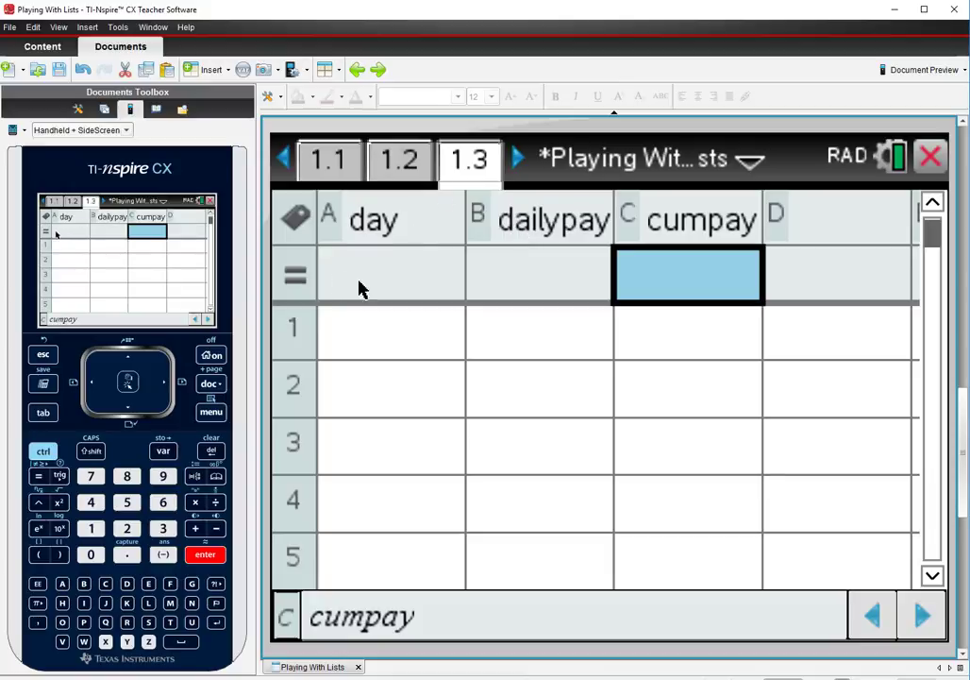
left_click(391, 332)
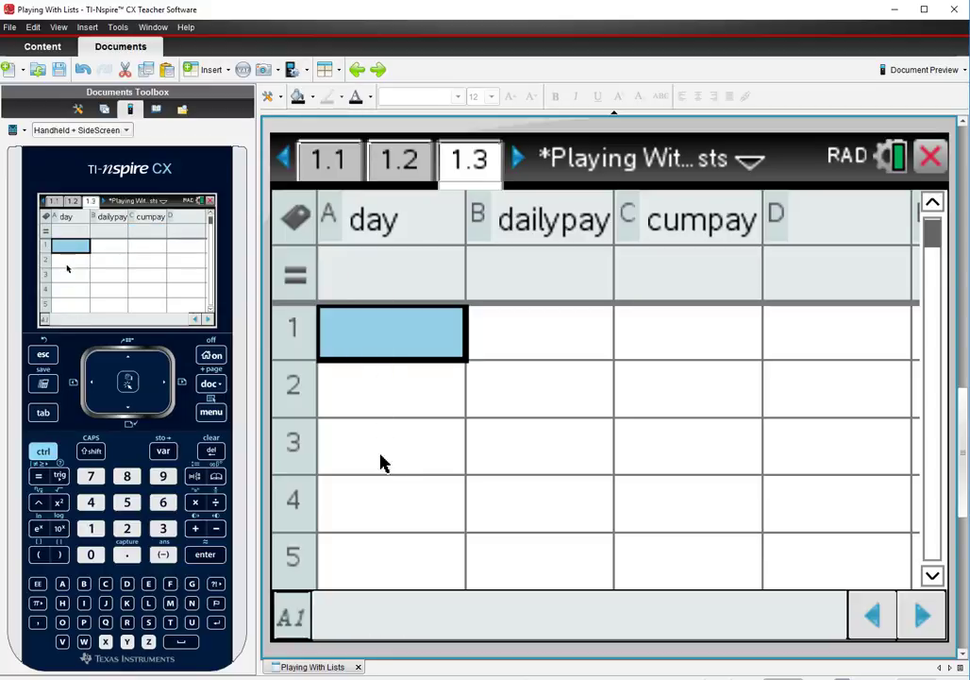
mouse_move(378, 457)
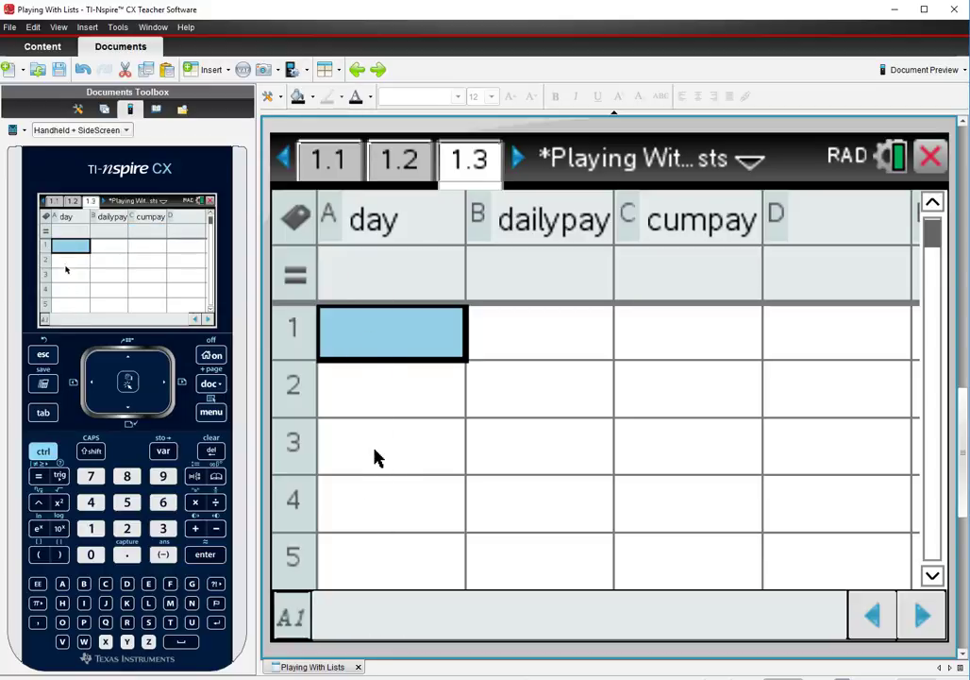
mouse_move(360, 342)
type("day:=seq(")
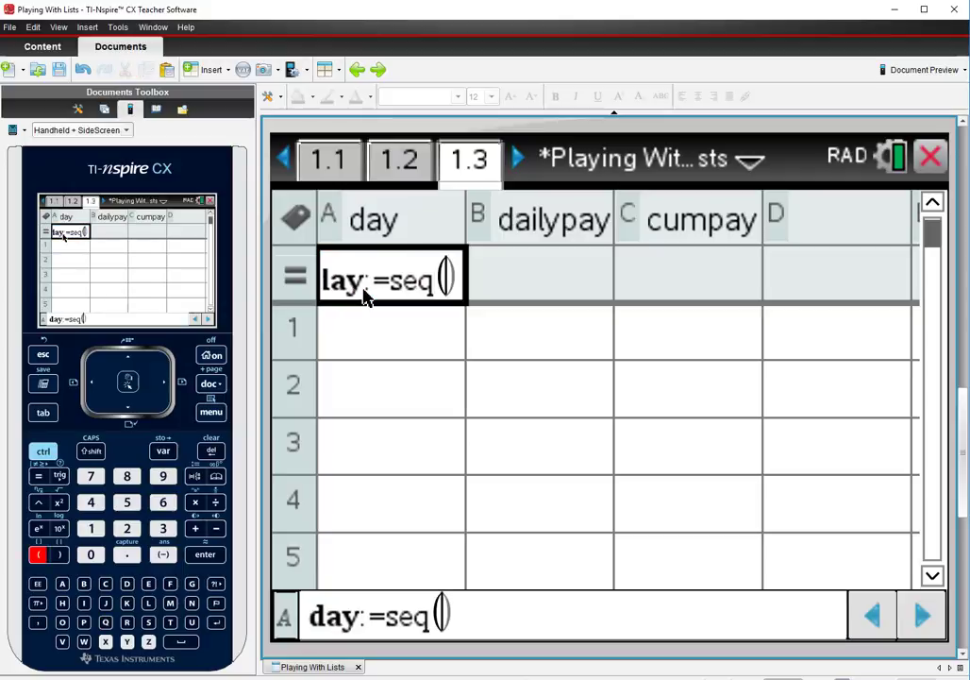
Step: Enter =seq(x,x,1,31) in column A's formula row to list days 1–31
type("x,x,")
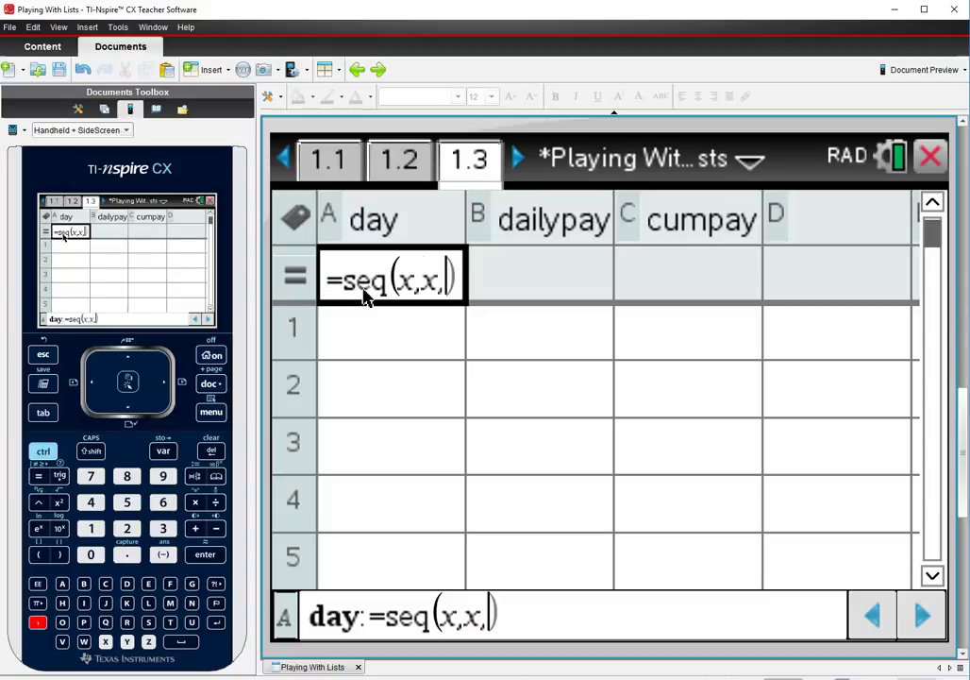
type("1,")
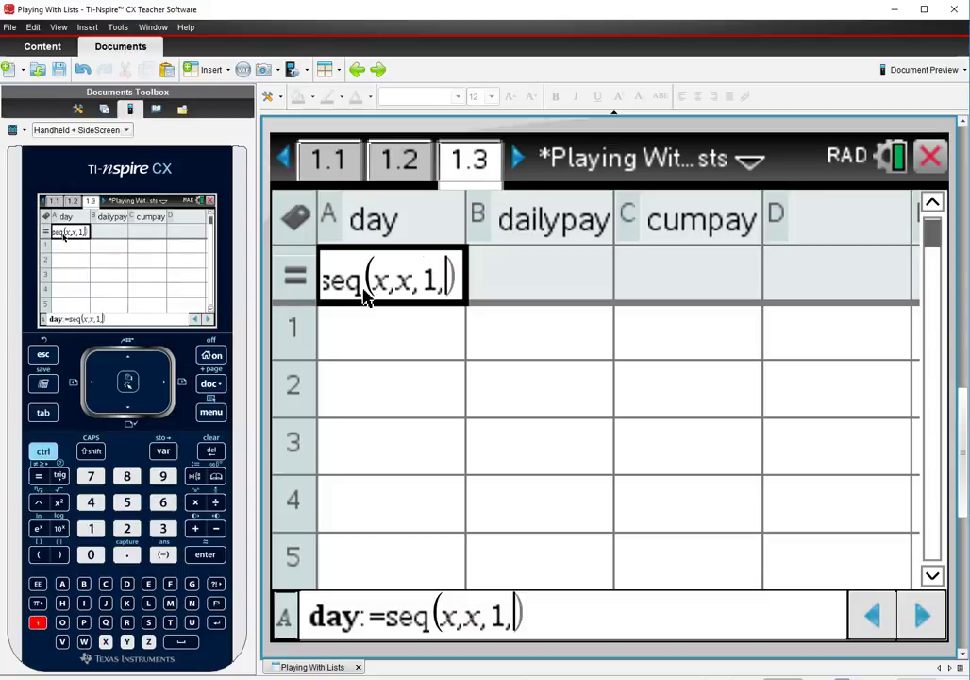
type("31")
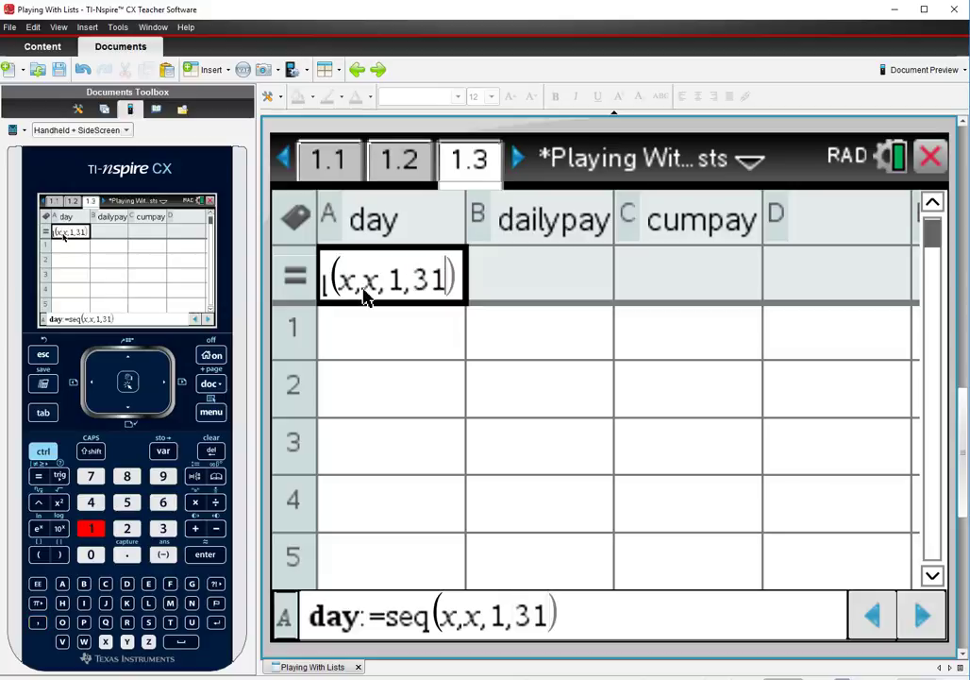
key("Return")
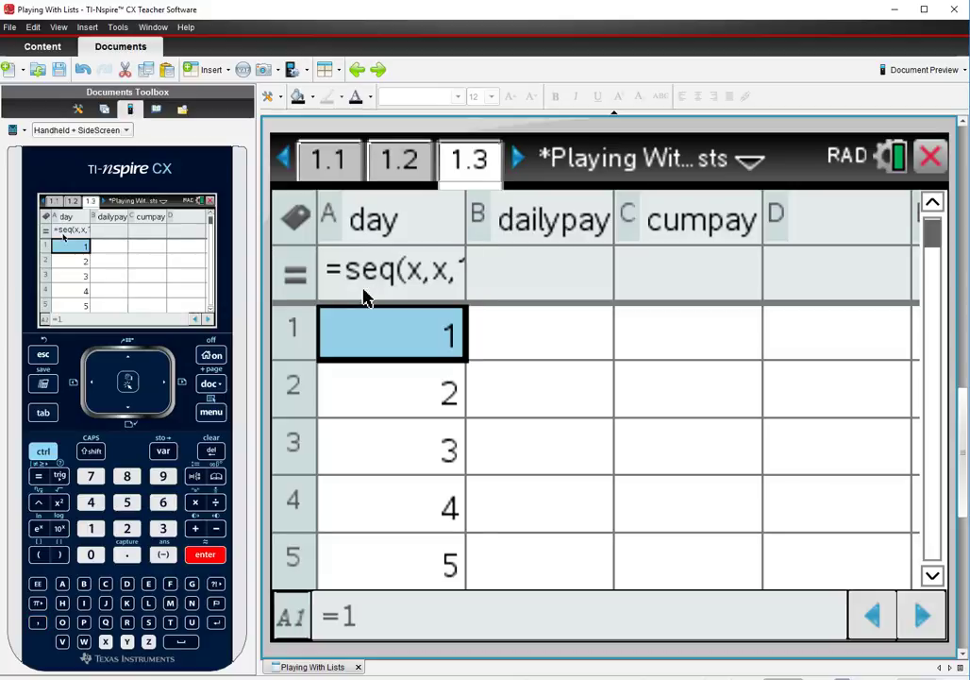
mouse_move(393, 377)
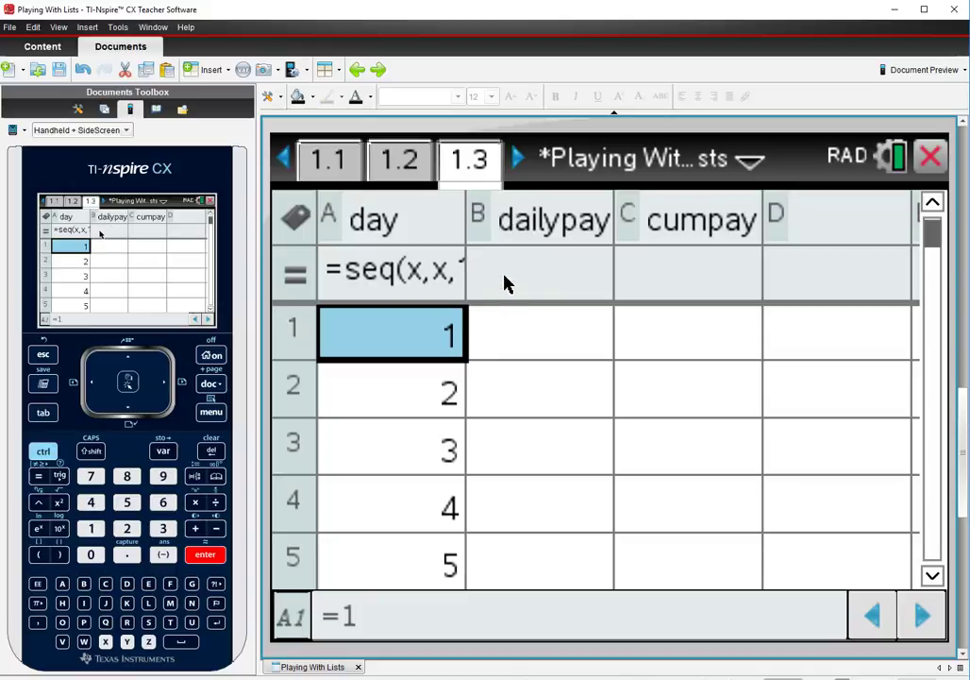
mouse_move(493, 351)
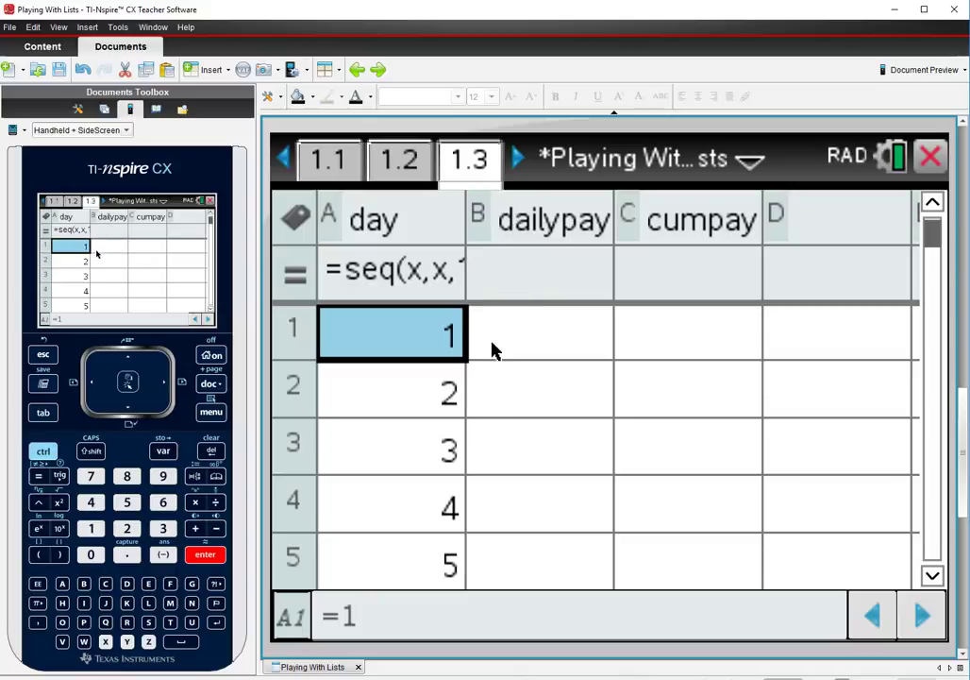
mouse_move(510, 295)
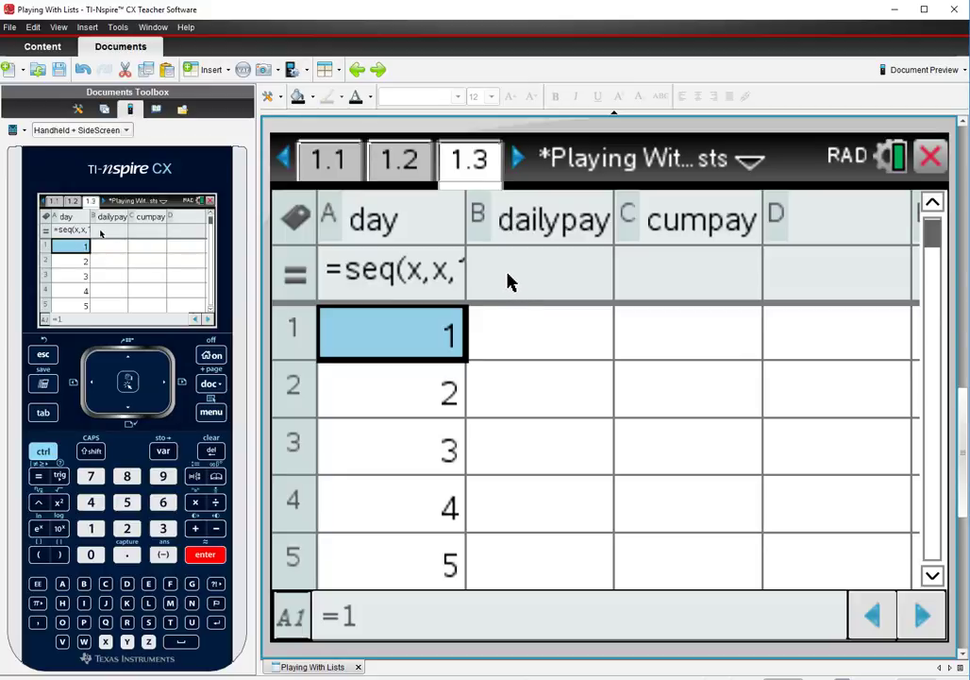
mouse_move(503, 320)
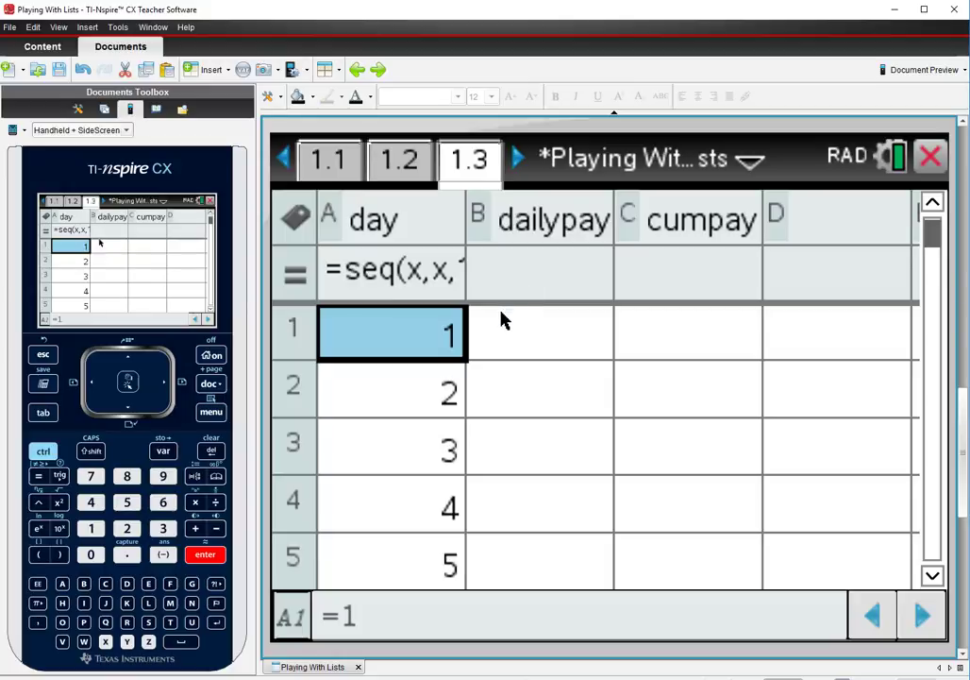
mouse_move(531, 283)
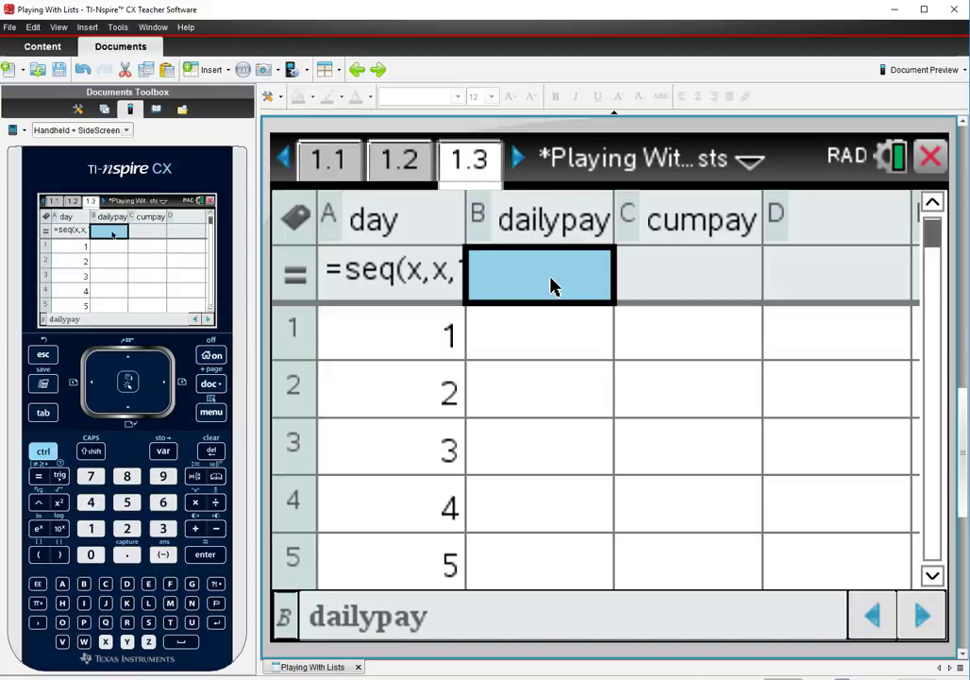
Step: Give dailypay the formula =100+(day−1)·20, showing 100, 120, 140…
type(":=100+(")
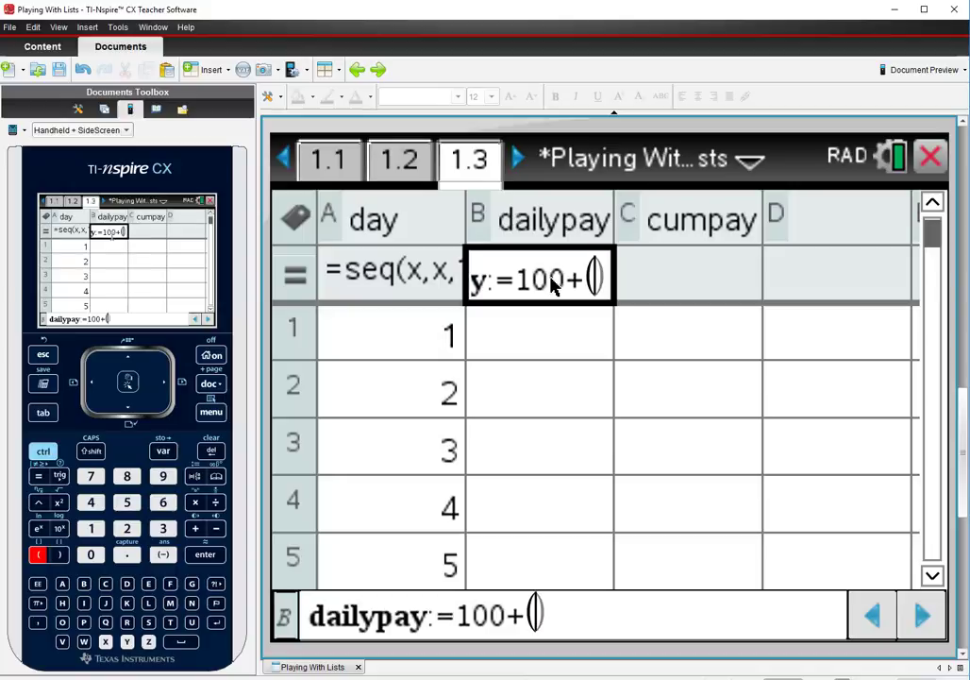
type("day−1")
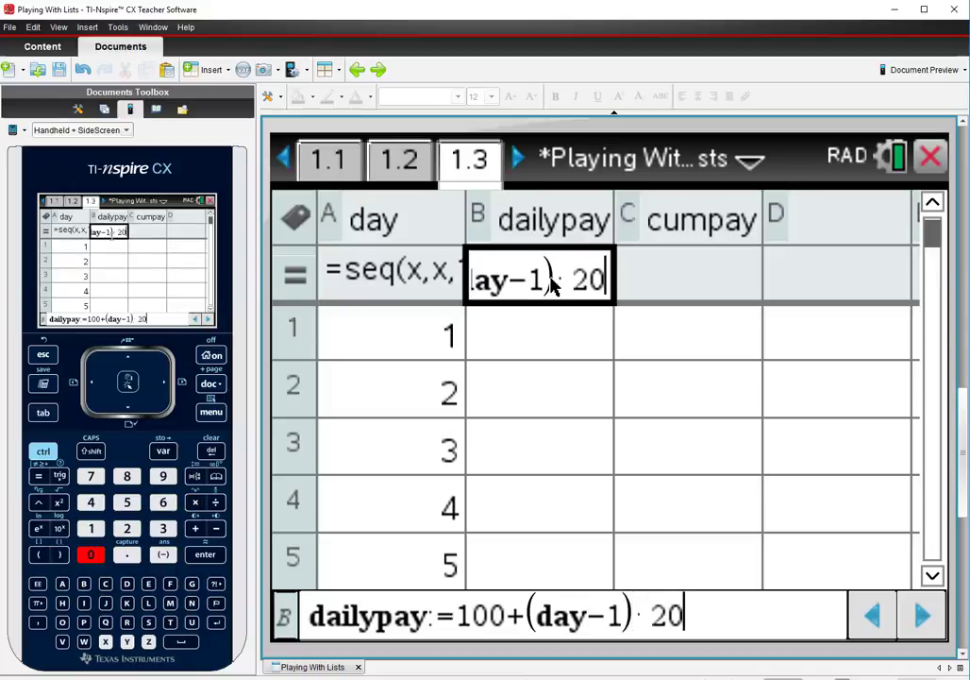
key("enter")
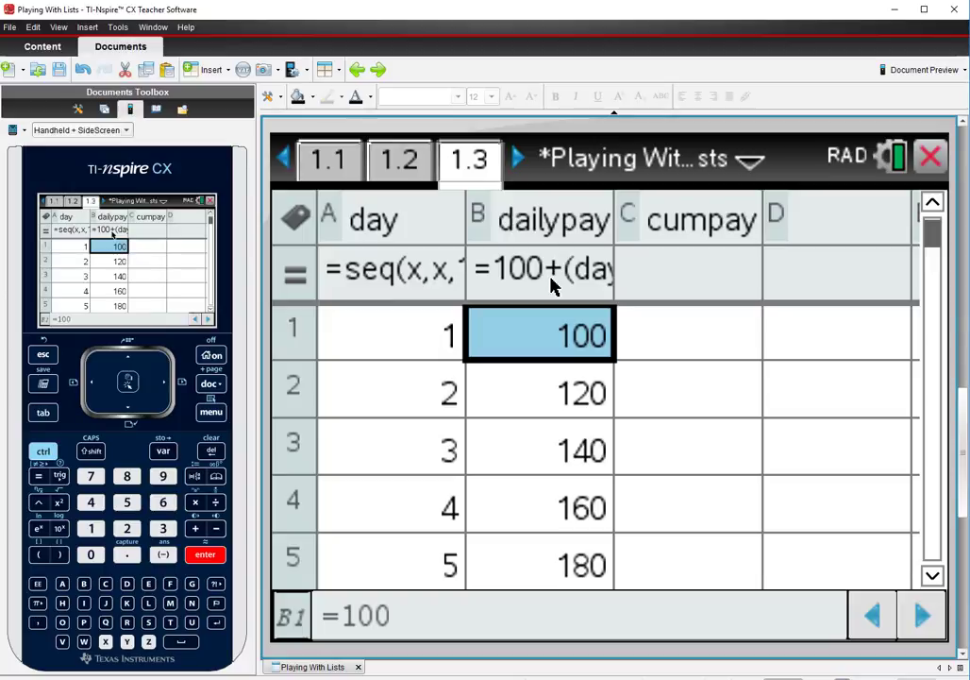
mouse_move(538, 385)
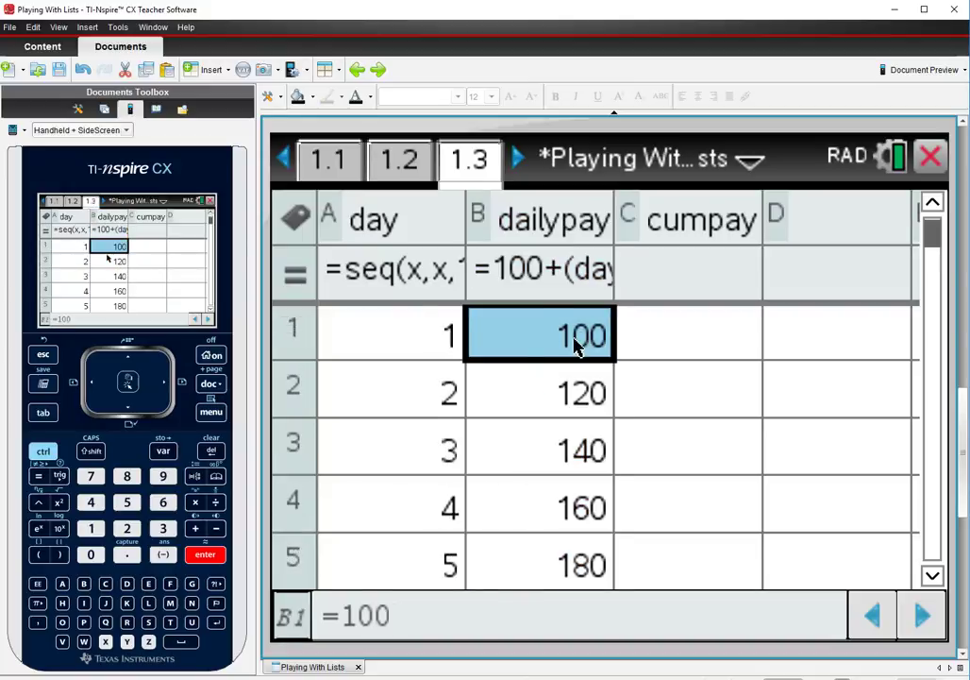
mouse_move(647, 359)
type("cumsum(")
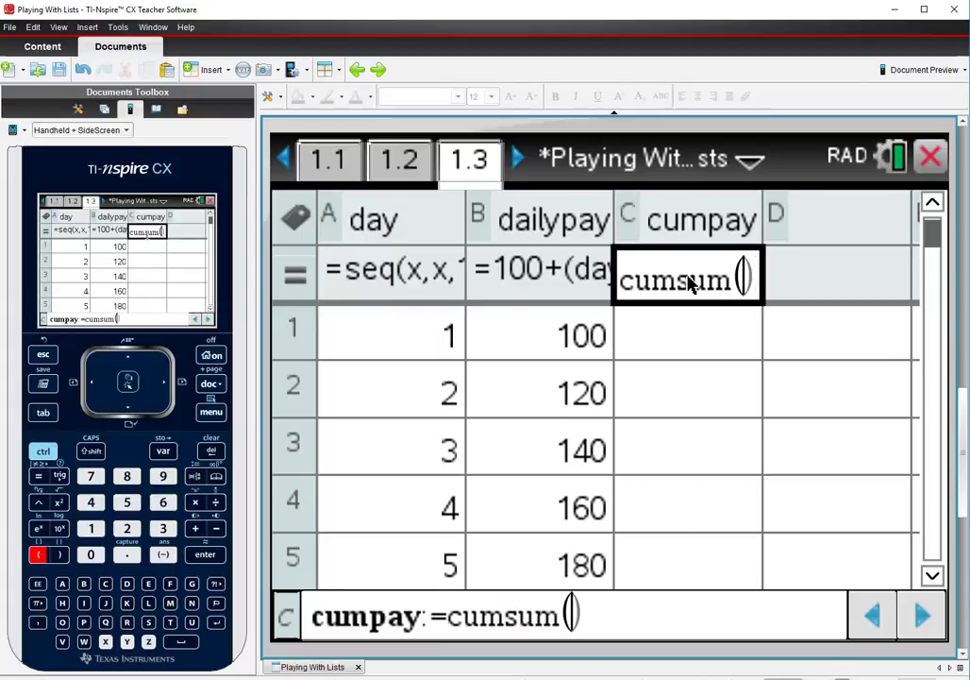
Step: Give cumpay the formula =cumsum(dailypay), showing 100, 220, 360…
type("dailypay")
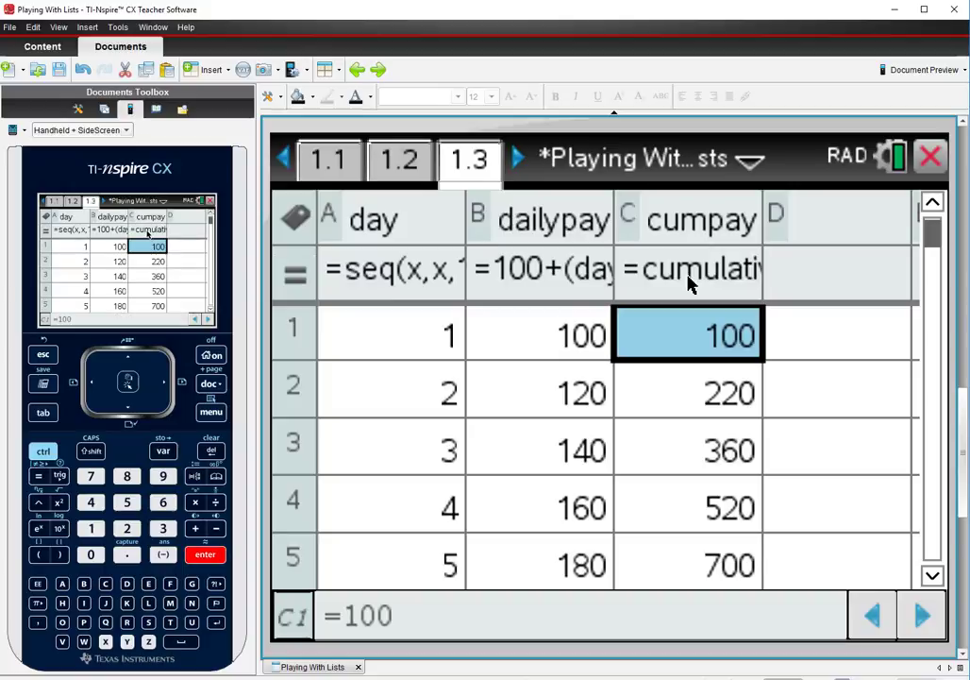
mouse_move(689, 333)
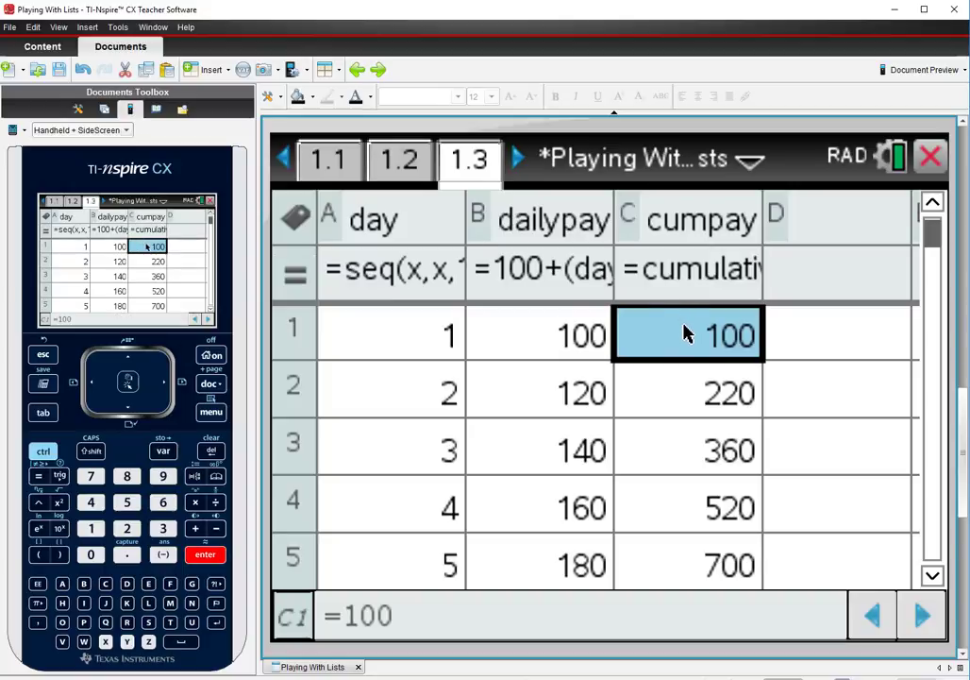
mouse_move(677, 345)
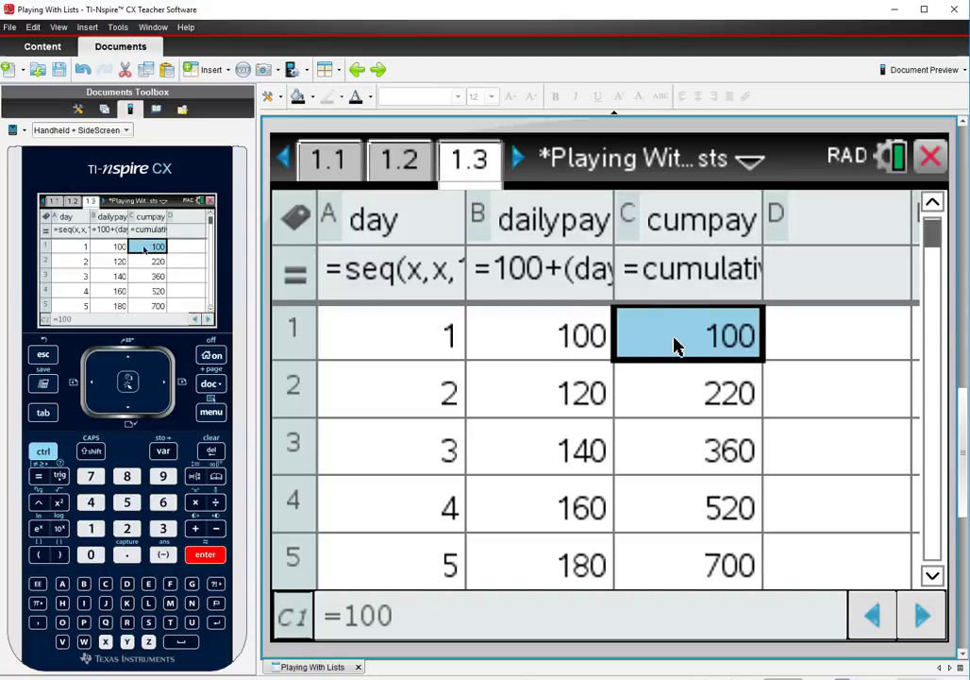
mouse_move(658, 405)
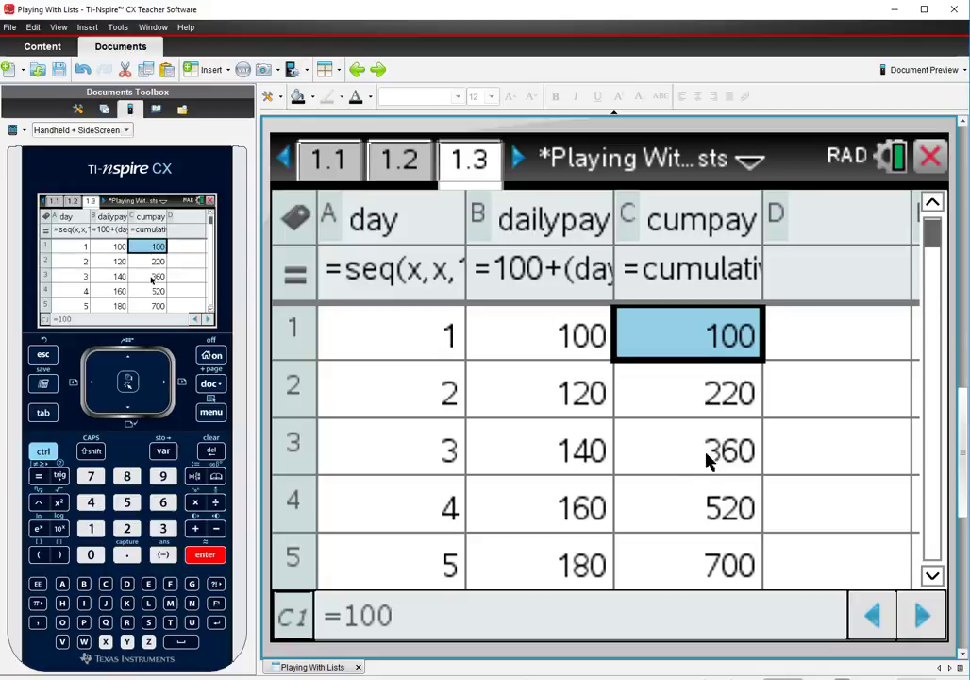
mouse_move(685, 498)
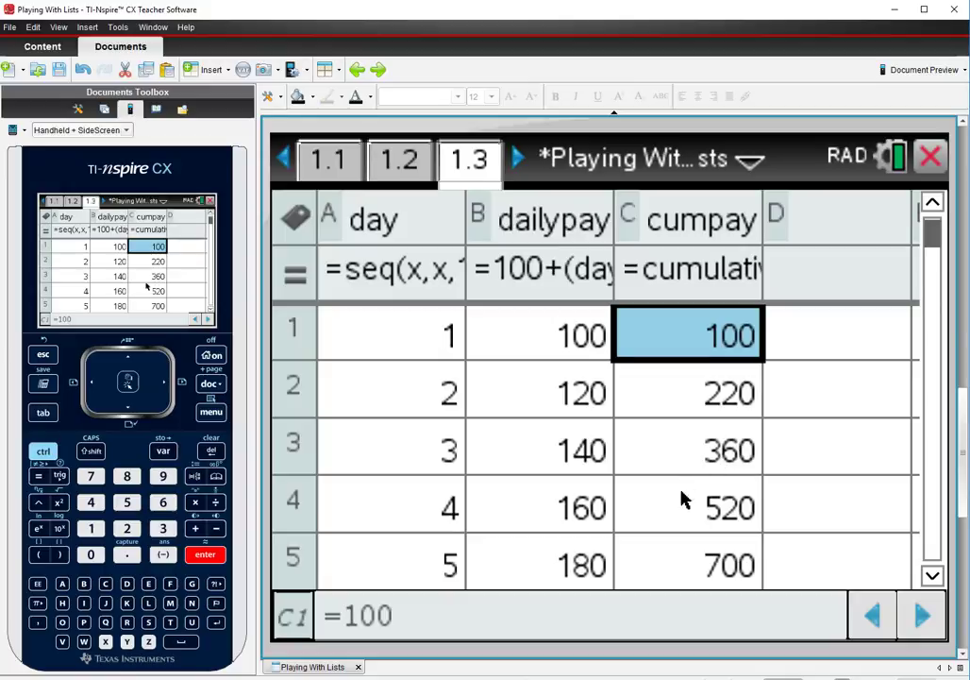
mouse_move(680, 575)
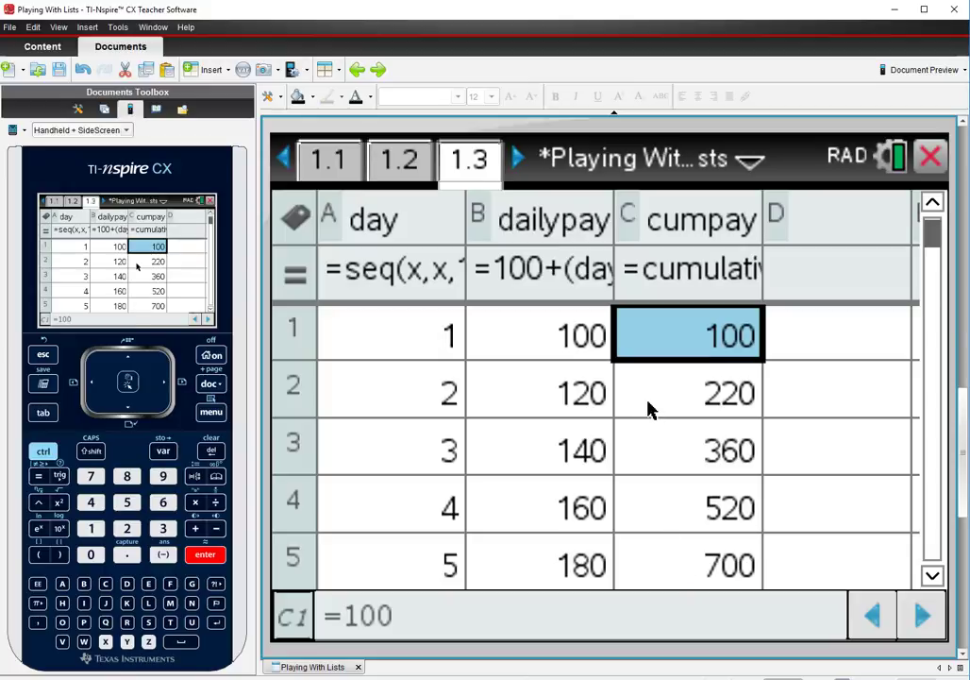
mouse_move(592, 507)
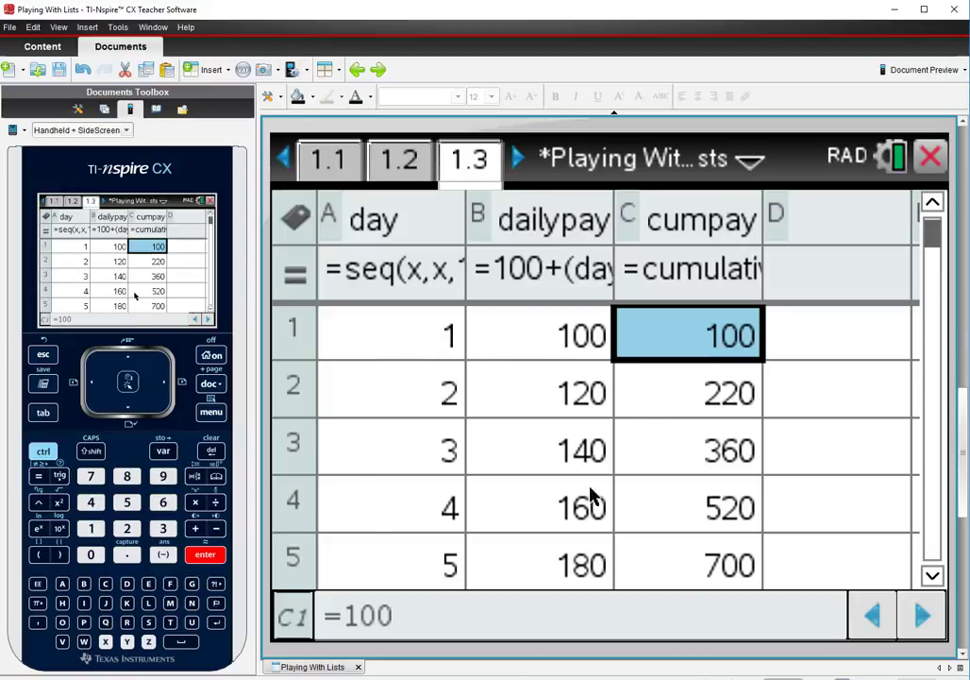
mouse_move(648, 432)
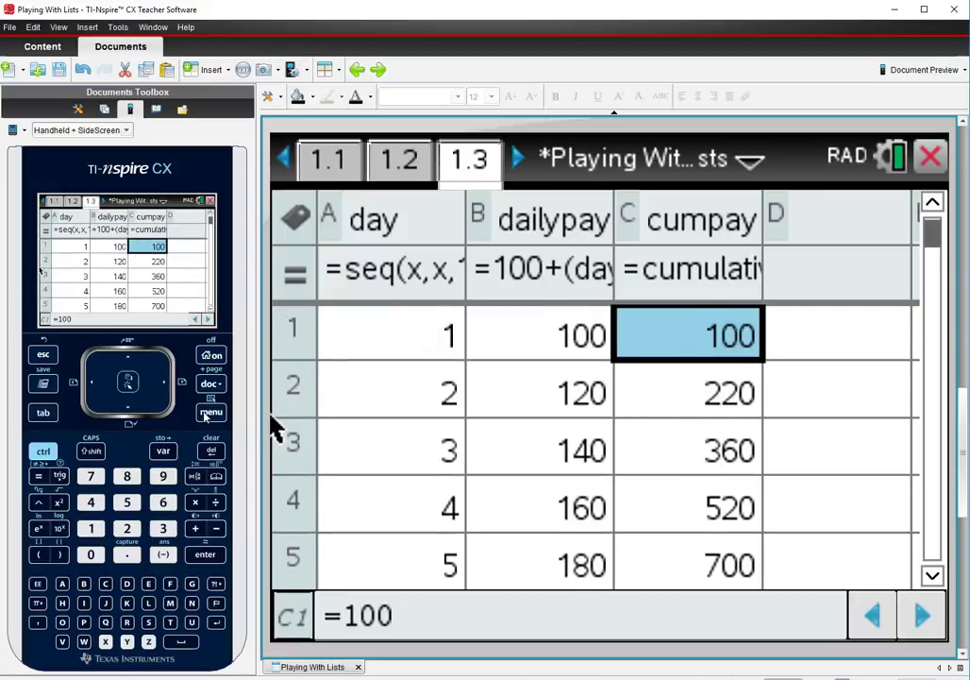
Step: Quick-graph the cumpay column, plotting day on the x-axis and cumpay on the y-axis
left_click(211, 412)
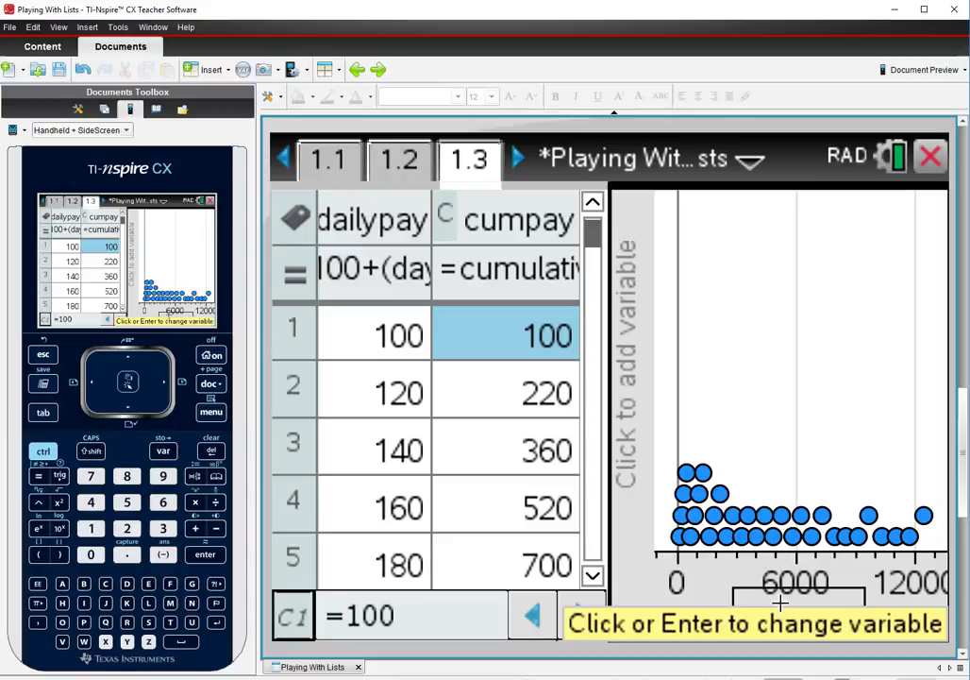
left_click(788, 618)
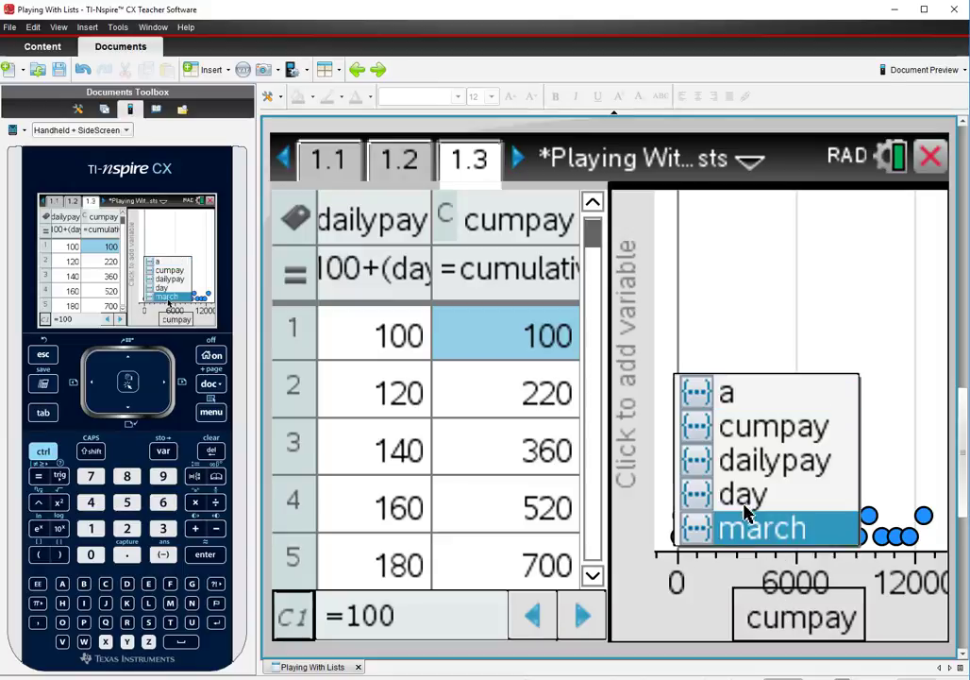
left_click(764, 527)
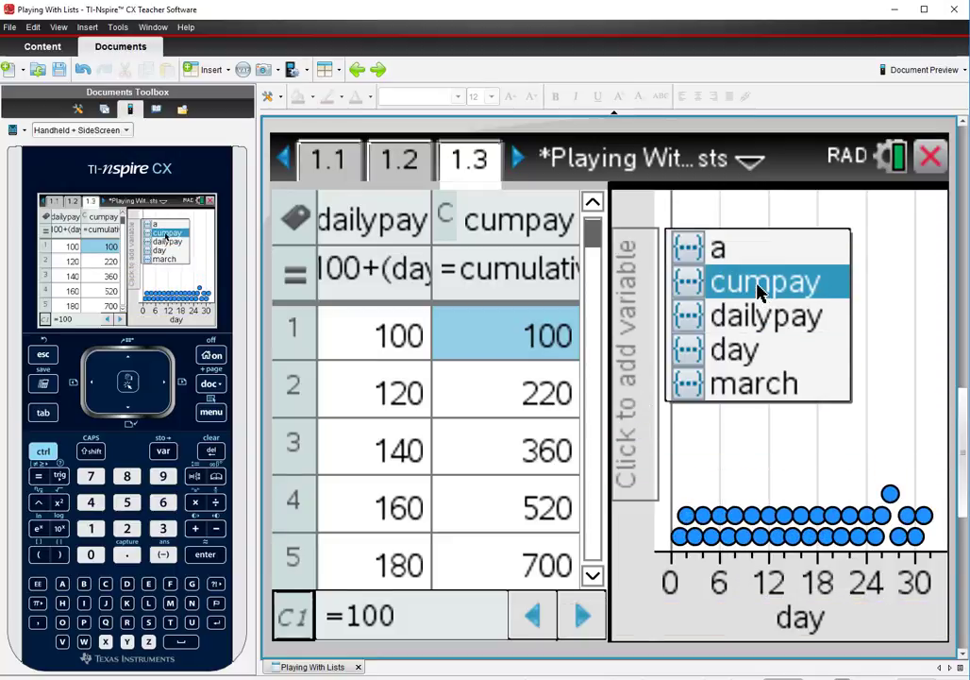
left_click(764, 281)
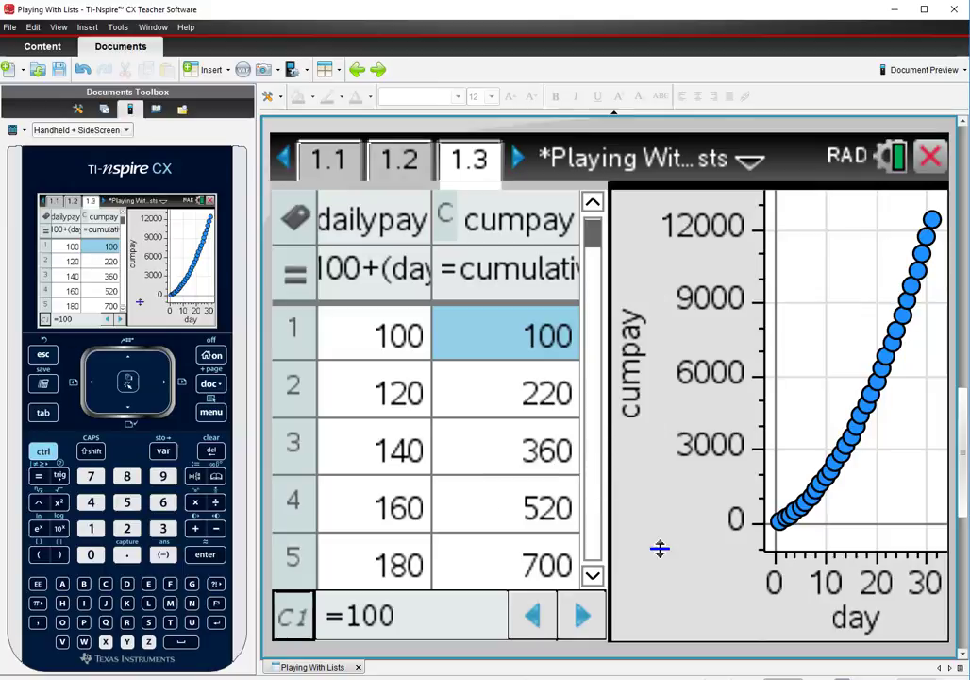
mouse_move(455, 550)
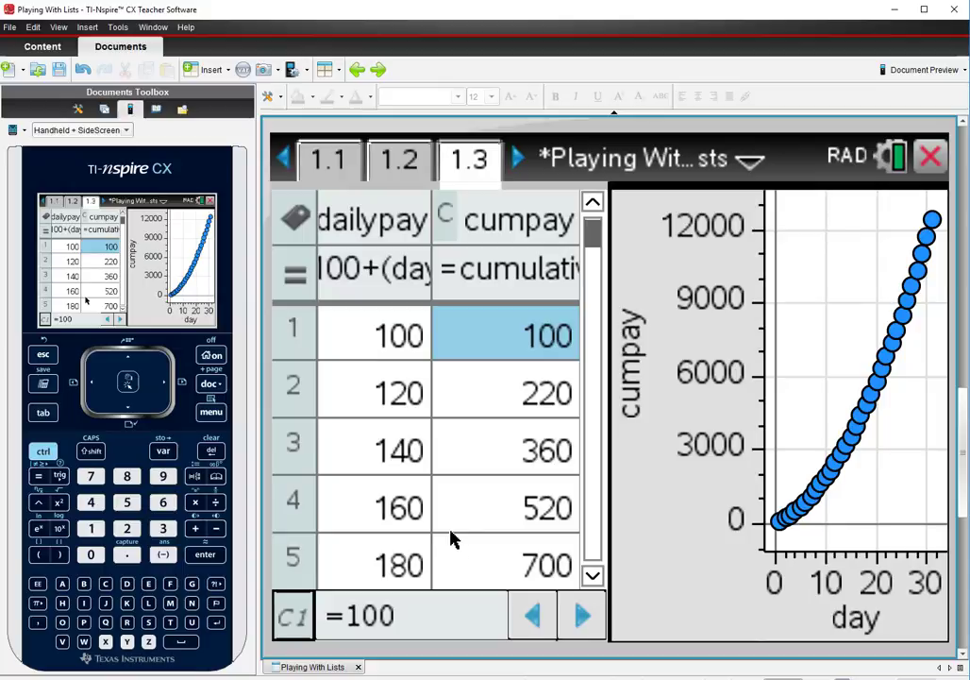
mouse_move(285, 321)
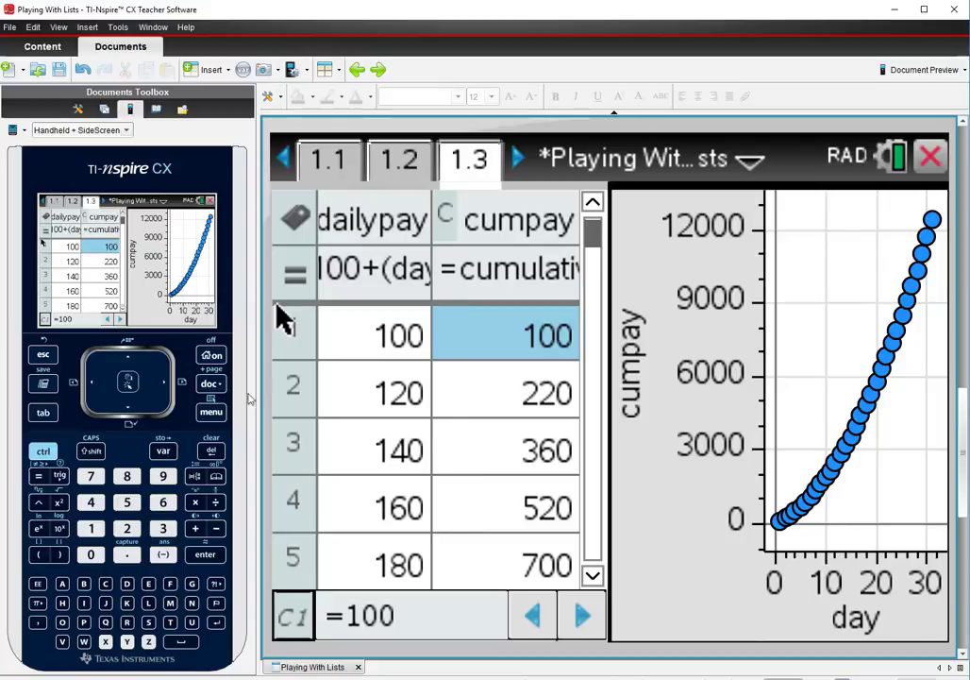
mouse_move(358, 278)
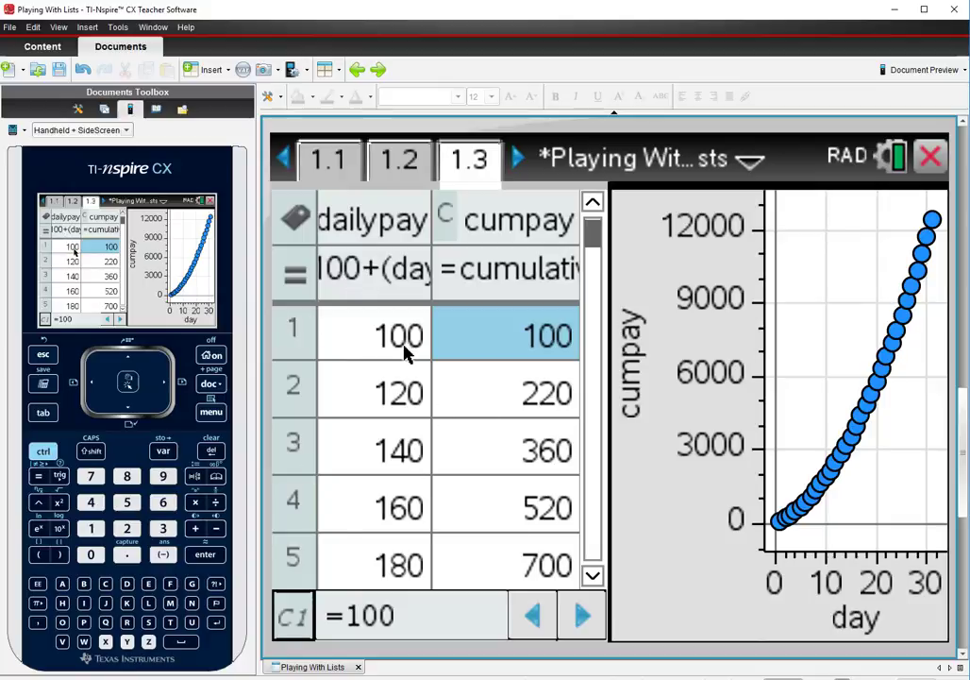
mouse_move(504, 558)
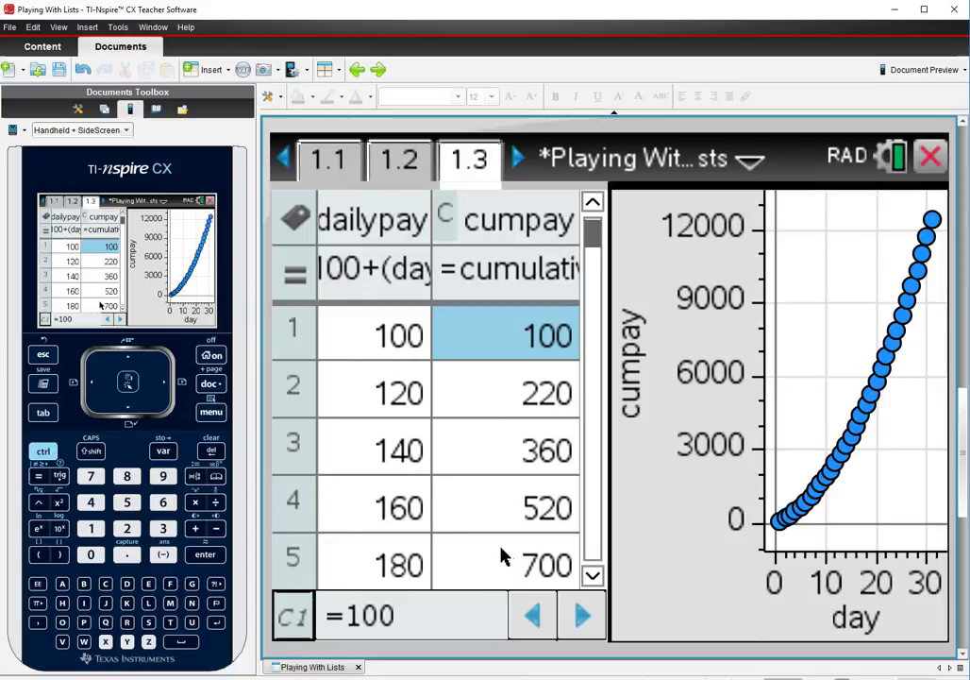
mouse_move(481, 569)
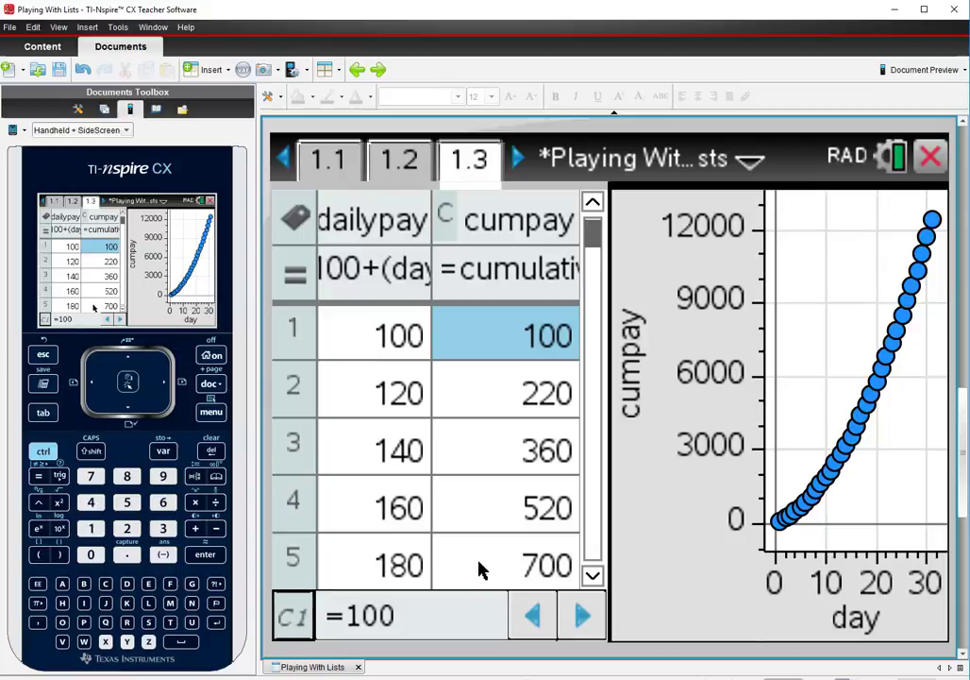